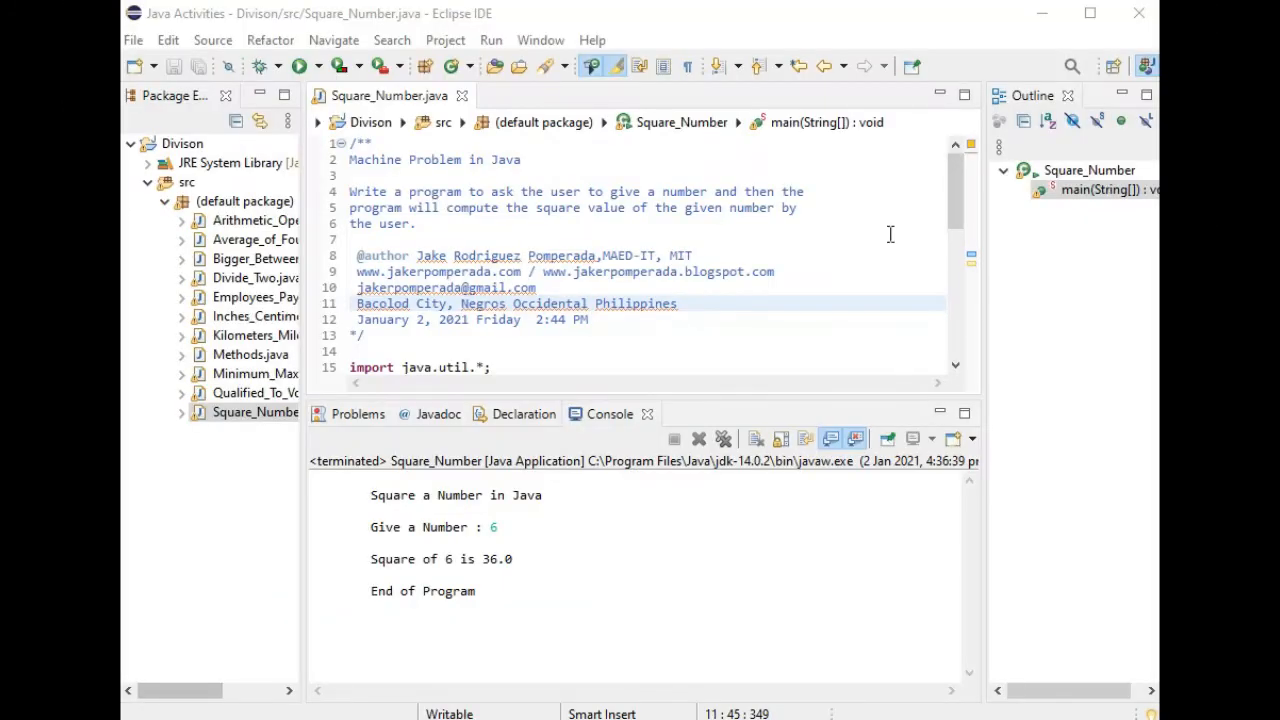
Step: Check the Eclipse IDE version information and dismiss the About window
{"action": "scroll", "scroll_direction": "down", "scroll_amount": 3}
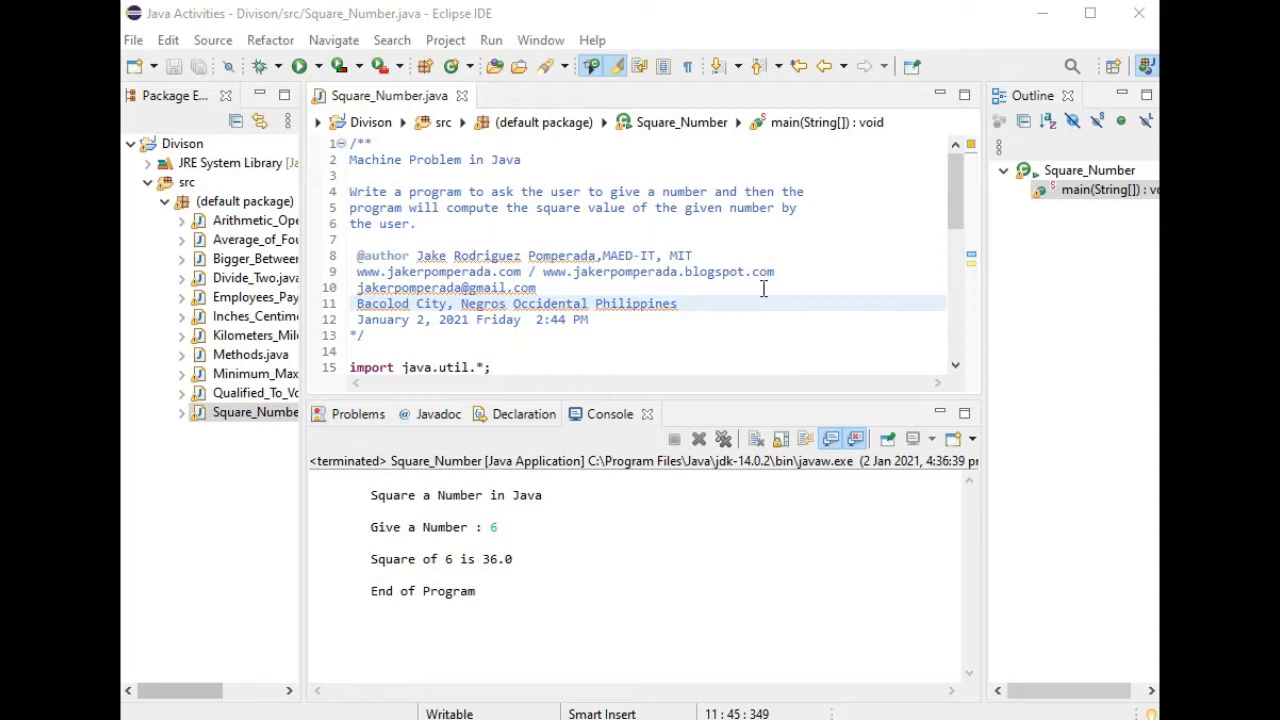
{"action": "scroll", "scroll_direction": "down", "scroll_amount": 3}
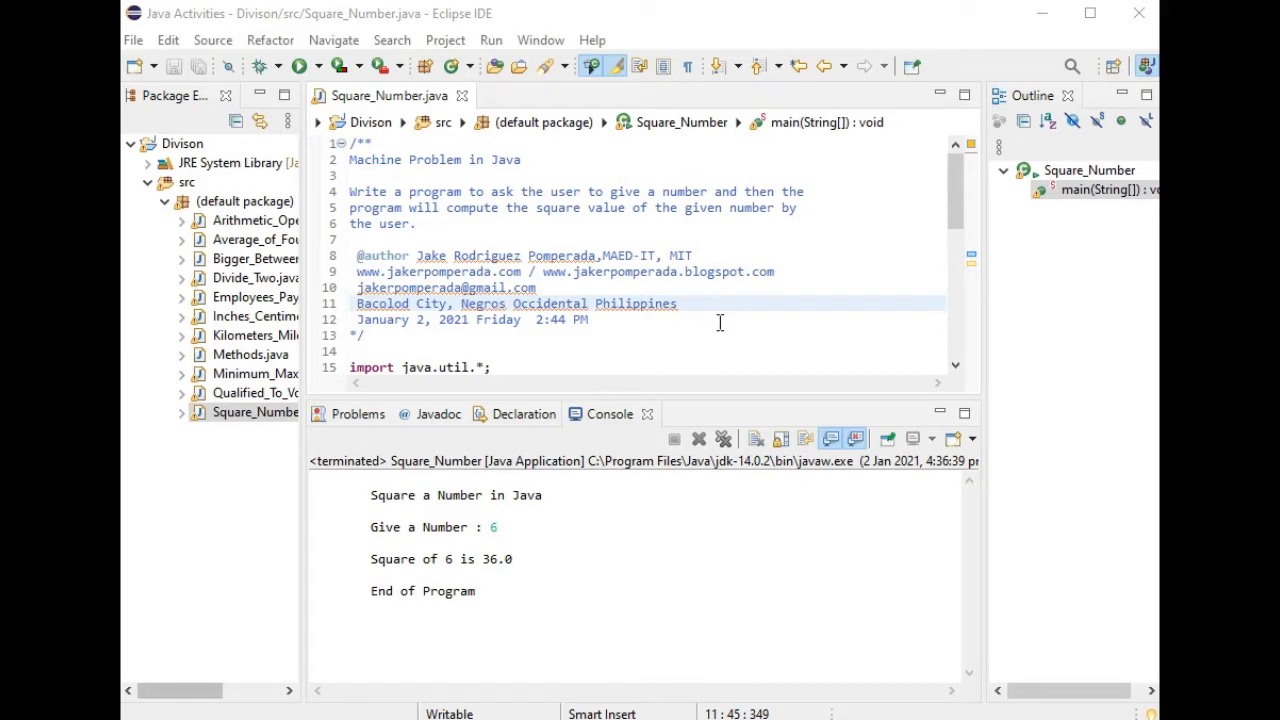
{"action": "mouse_move", "coordinate": [718, 320]}
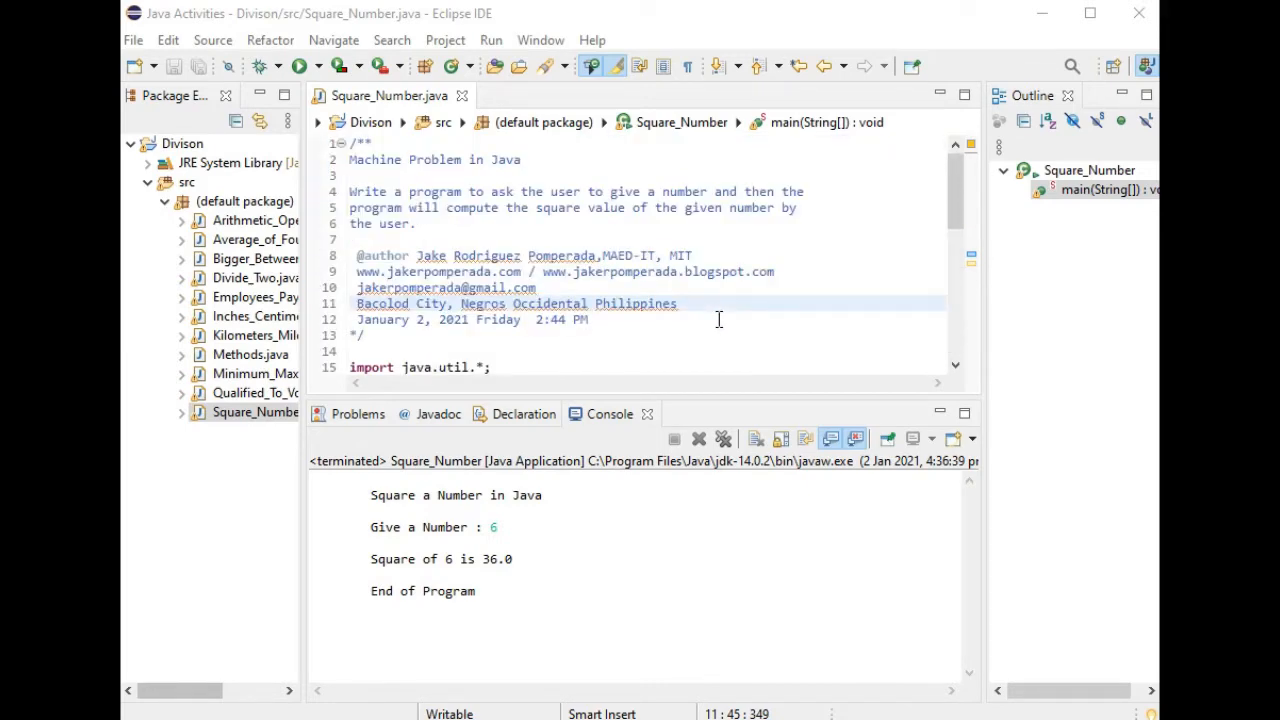
{"action": "mouse_move", "coordinate": [726, 316]}
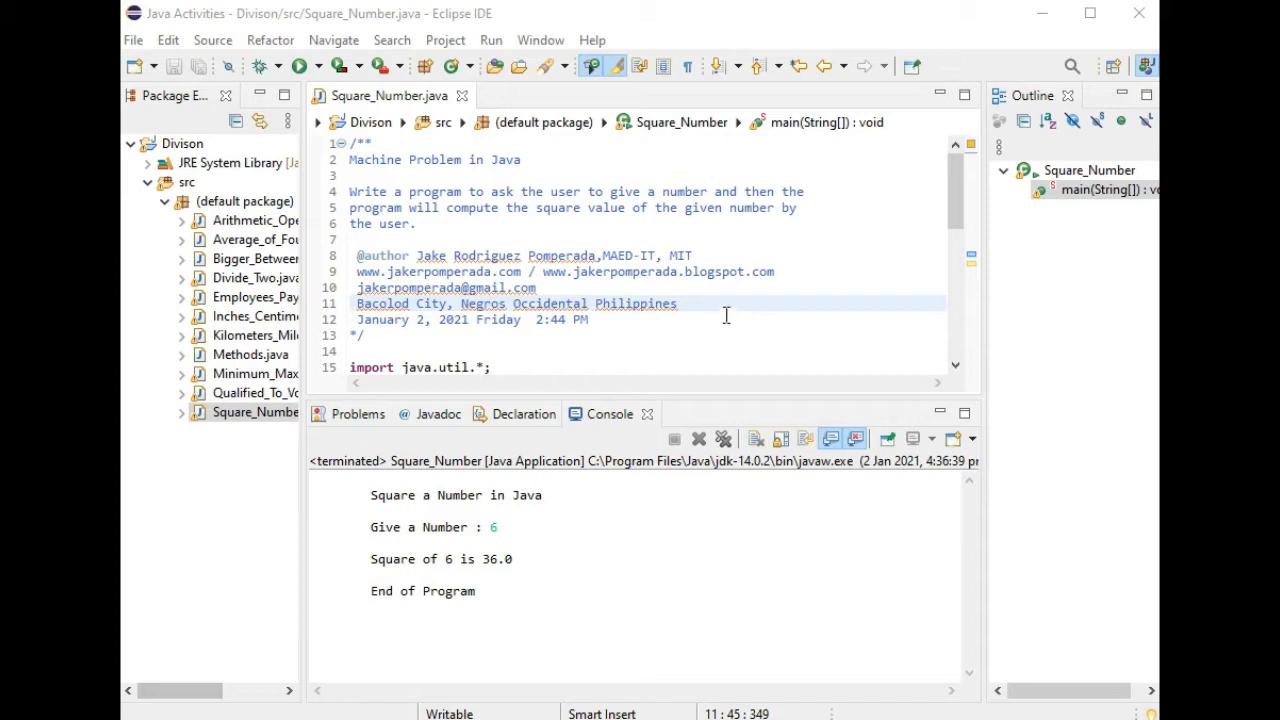
{"action": "mouse_move", "coordinate": [712, 330]}
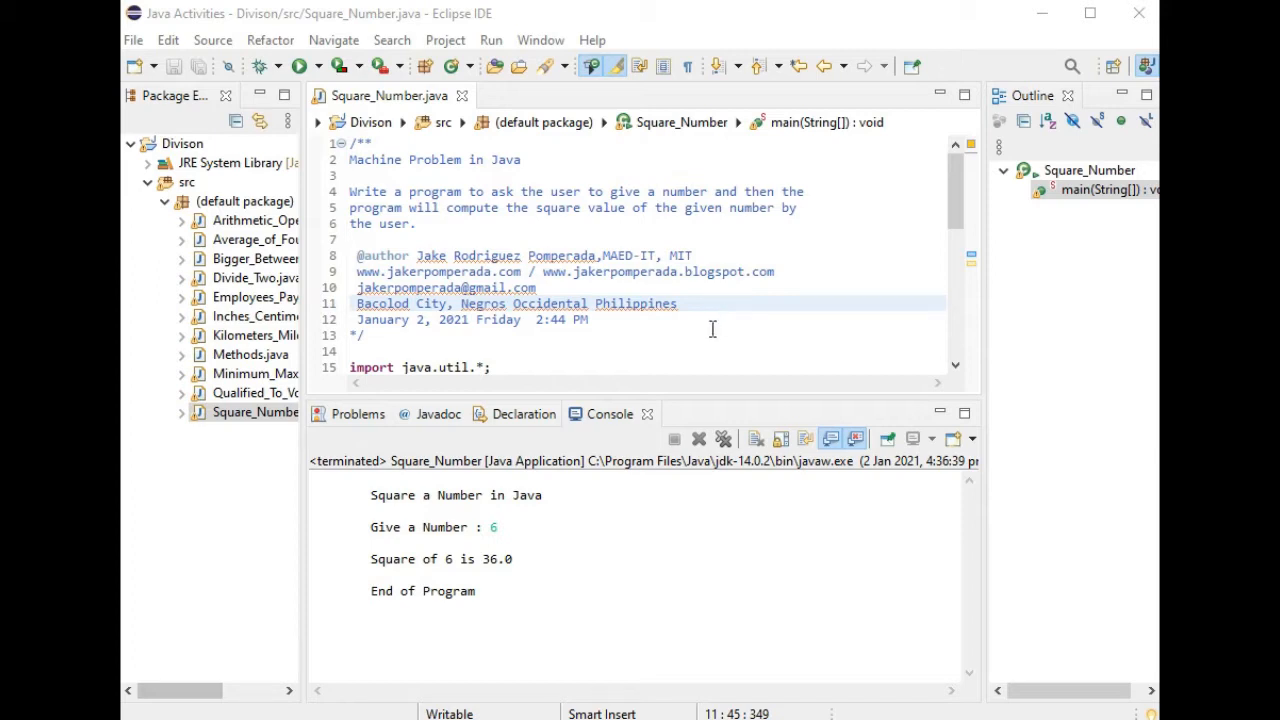
{"action": "mouse_move", "coordinate": [708, 334]}
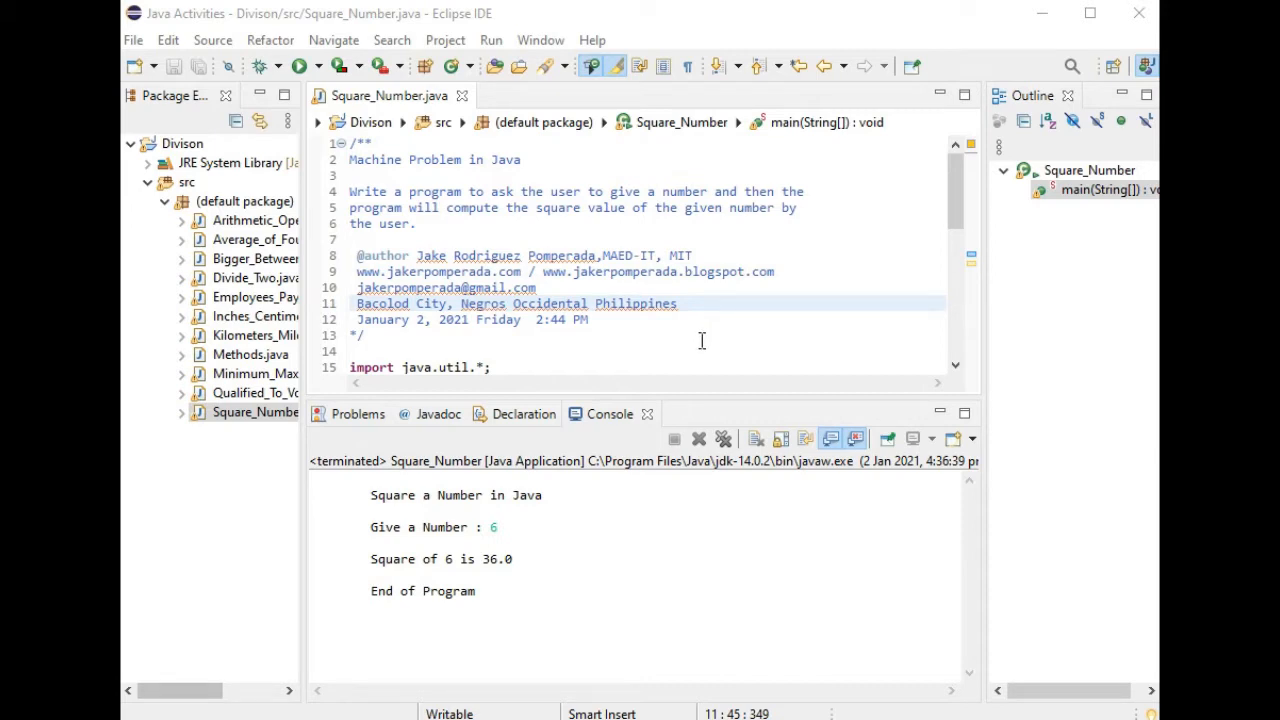
{"action": "scroll", "scroll_direction": "down", "scroll_amount": 3}
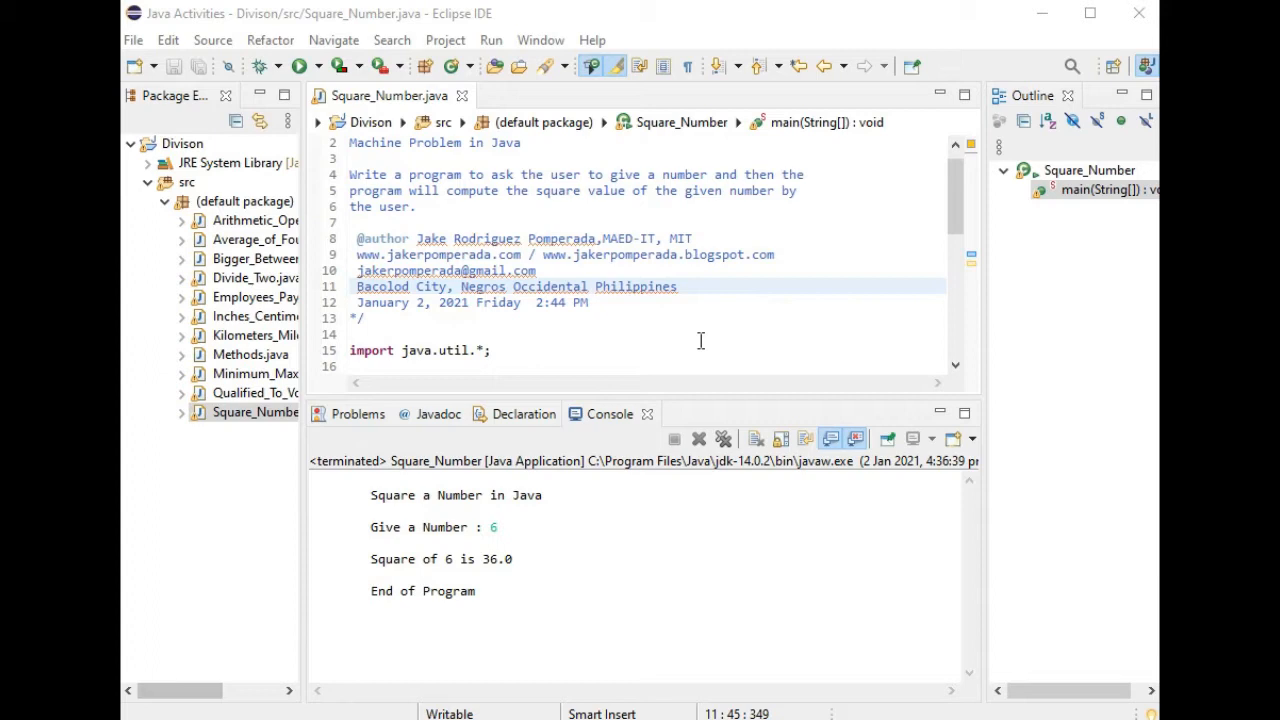
{"action": "mouse_move", "coordinate": [776, 316]}
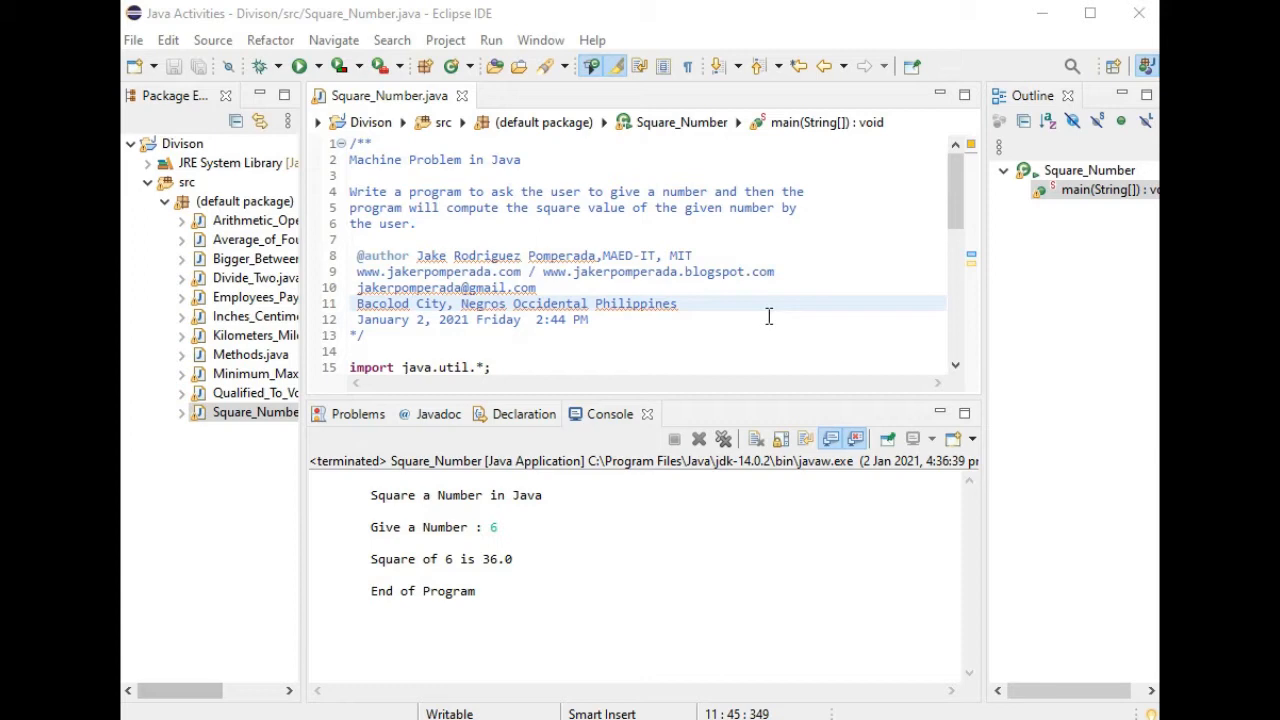
{"action": "mouse_move", "coordinate": [784, 304]}
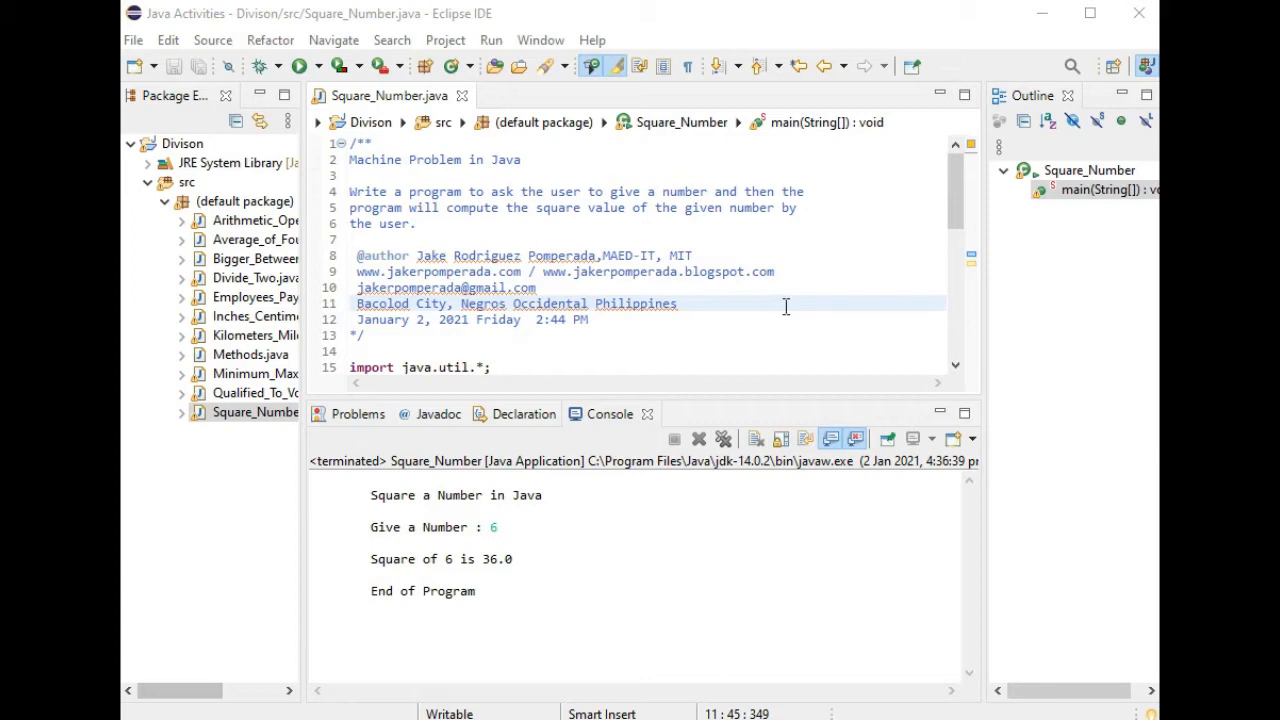
{"action": "scroll", "scroll_direction": "down", "scroll_amount": 3}
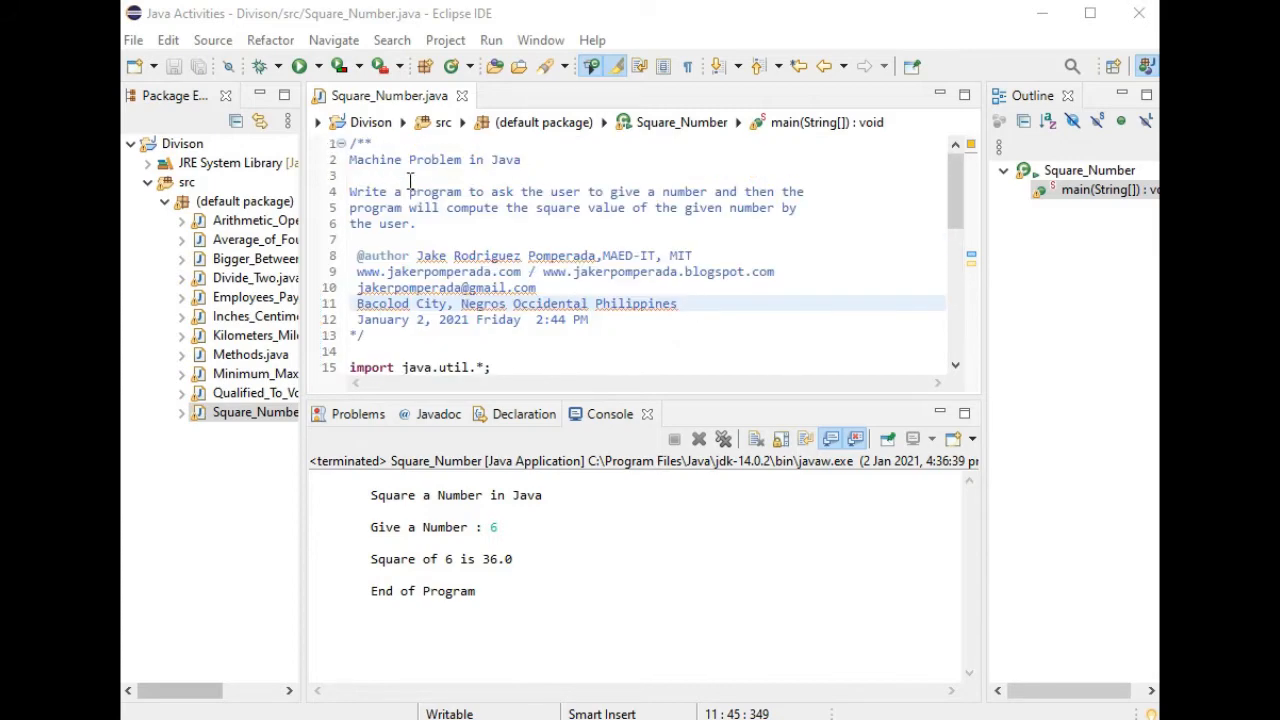
{"action": "left_click", "coordinate": [592, 40]}
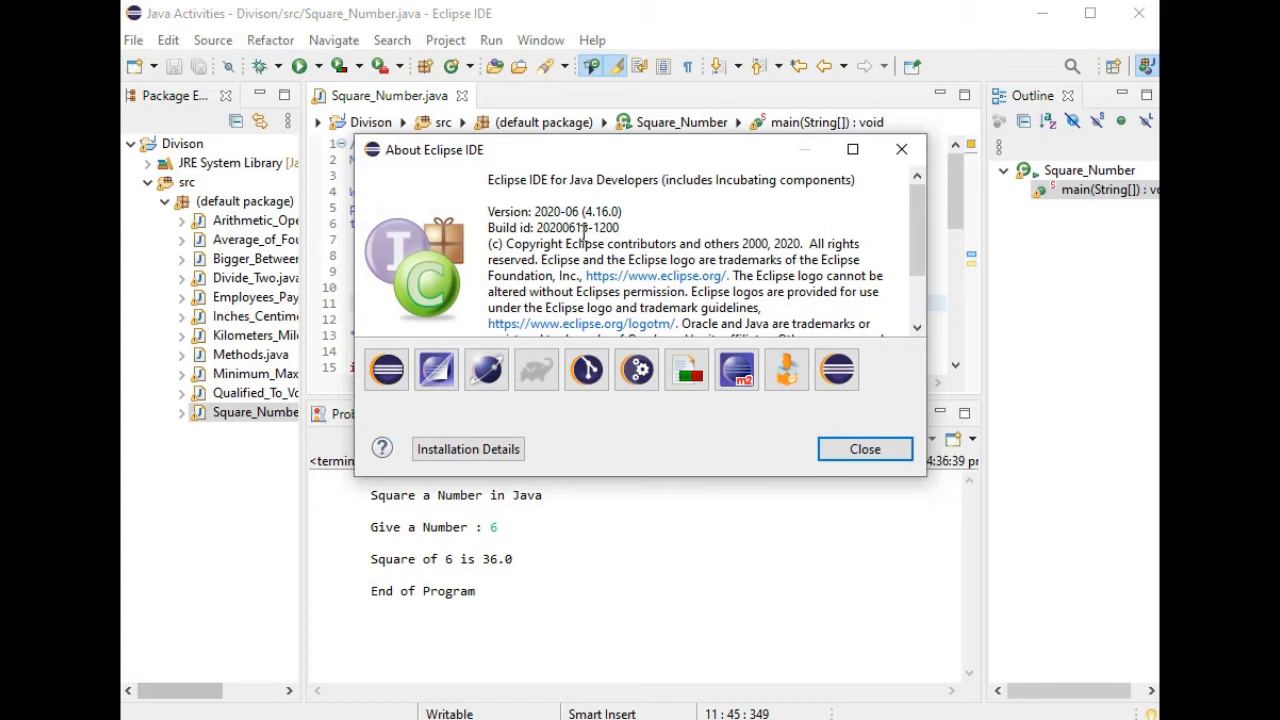
{"action": "mouse_move", "coordinate": [768, 292]}
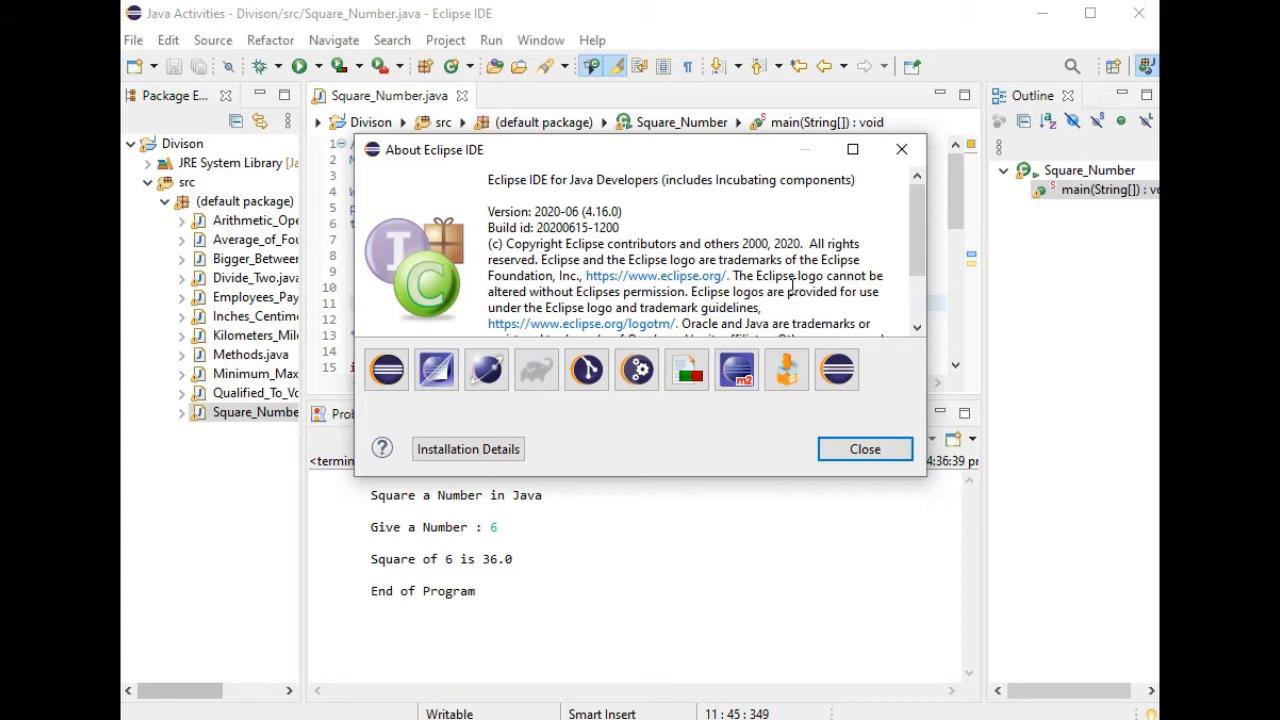
{"action": "mouse_move", "coordinate": [864, 448]}
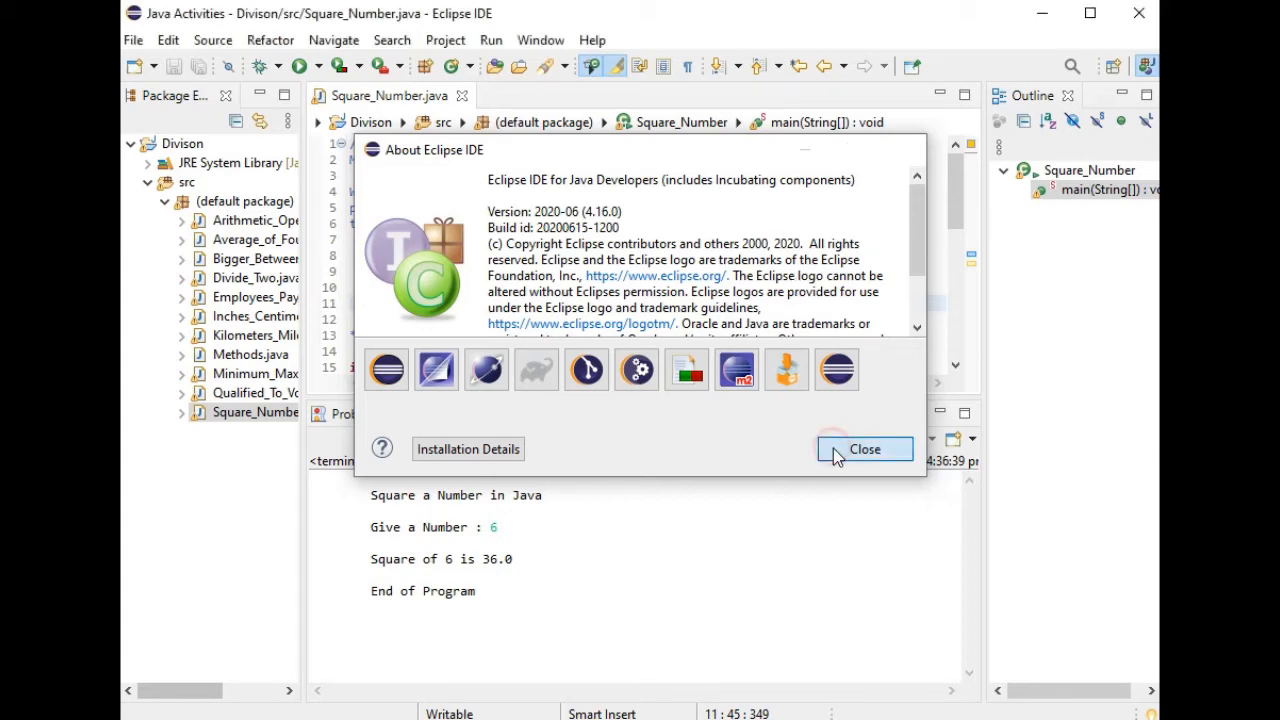
{"action": "left_click", "coordinate": [864, 448]}
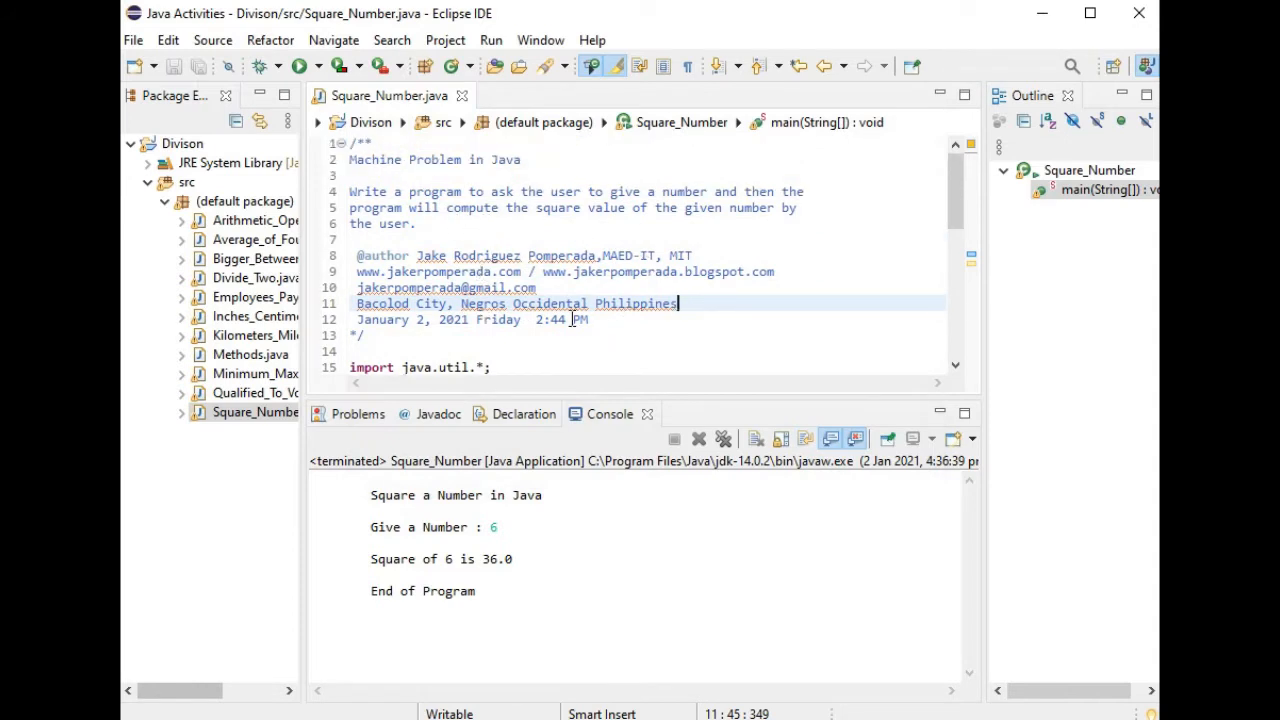
{"action": "mouse_move", "coordinate": [732, 248]}
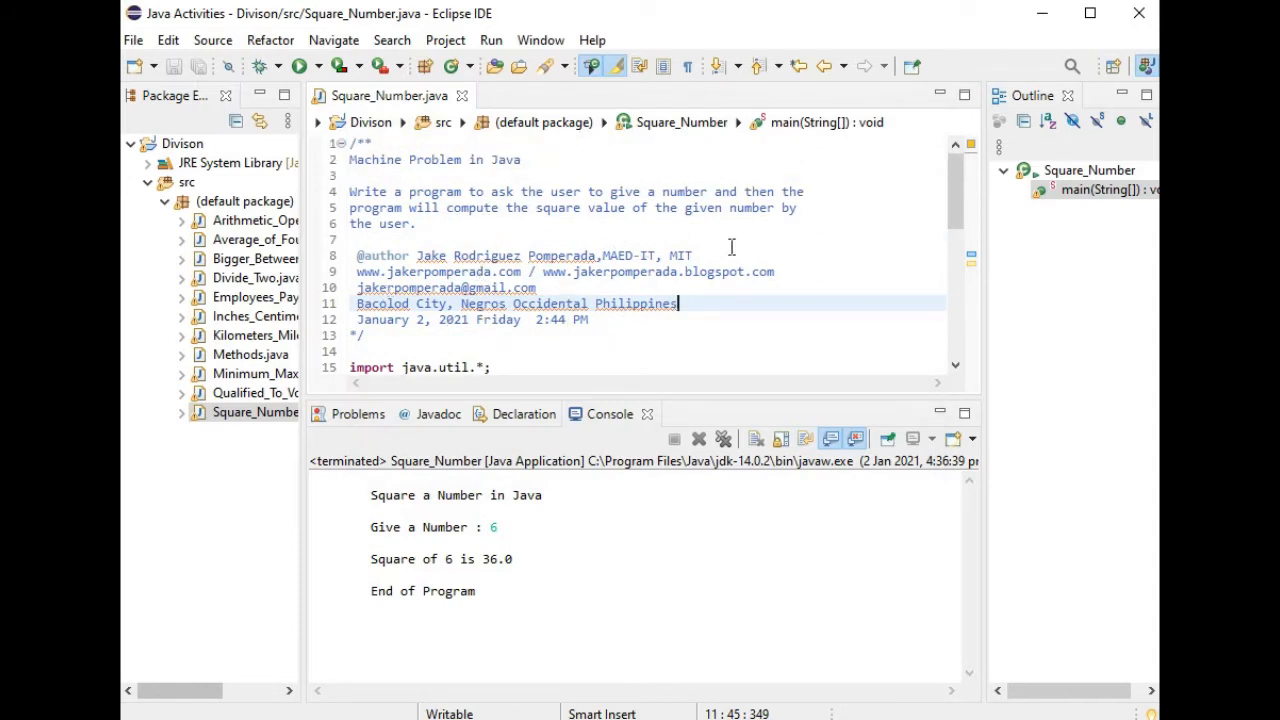
{"action": "mouse_move", "coordinate": [552, 330]}
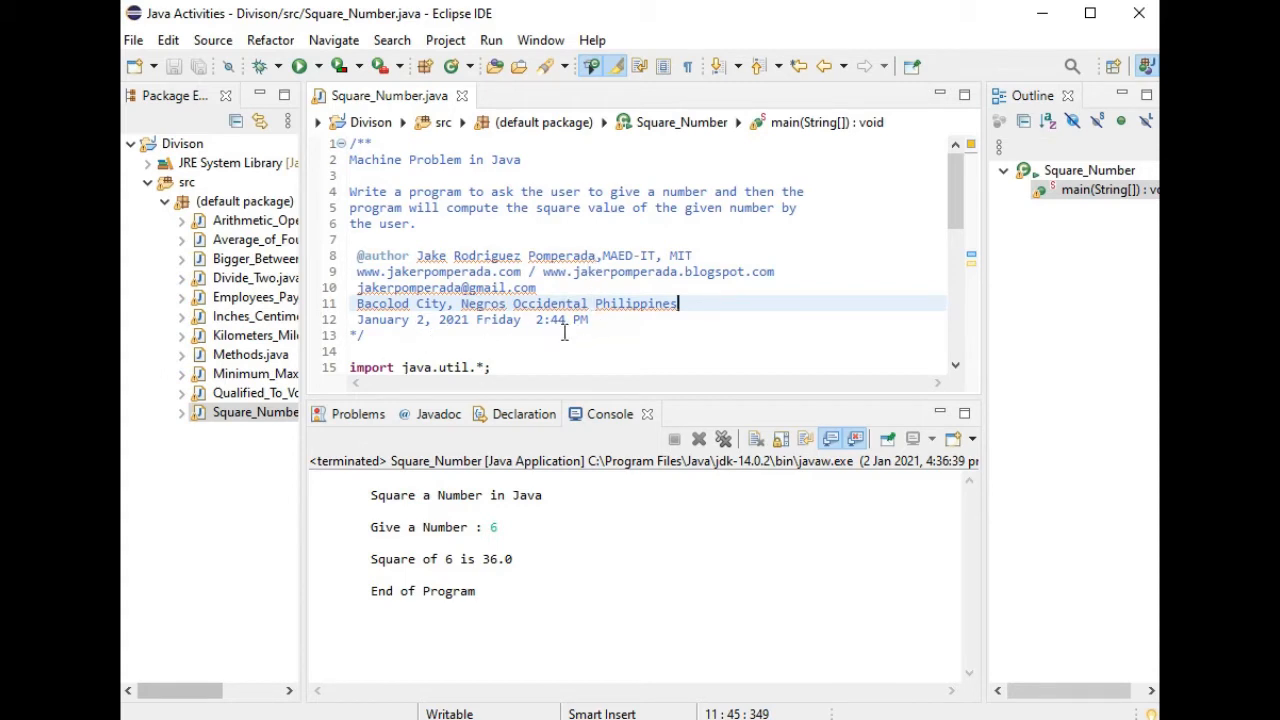
Step: Review the Square_Number source: java.util import, Scanner sc, title prints, num input and Math.pow call
{"action": "scroll", "scroll_direction": "down", "scroll_amount": 3}
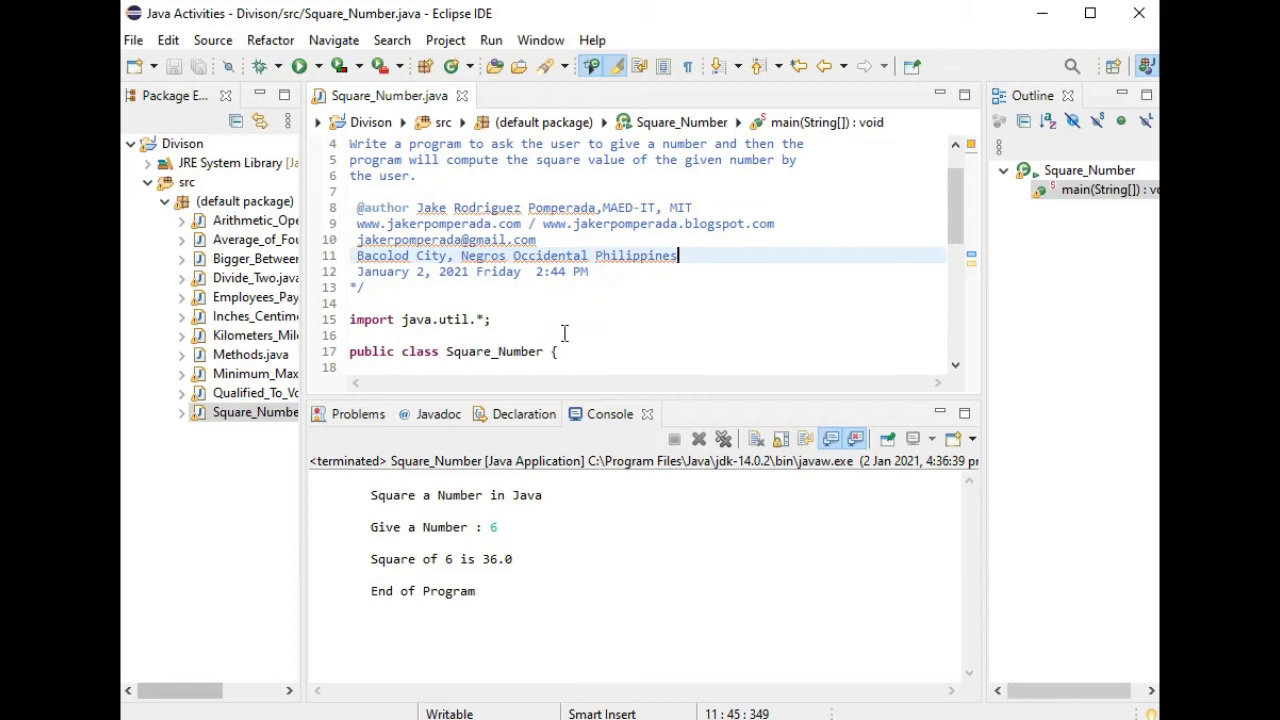
{"action": "scroll", "scroll_direction": "down", "scroll_amount": 3}
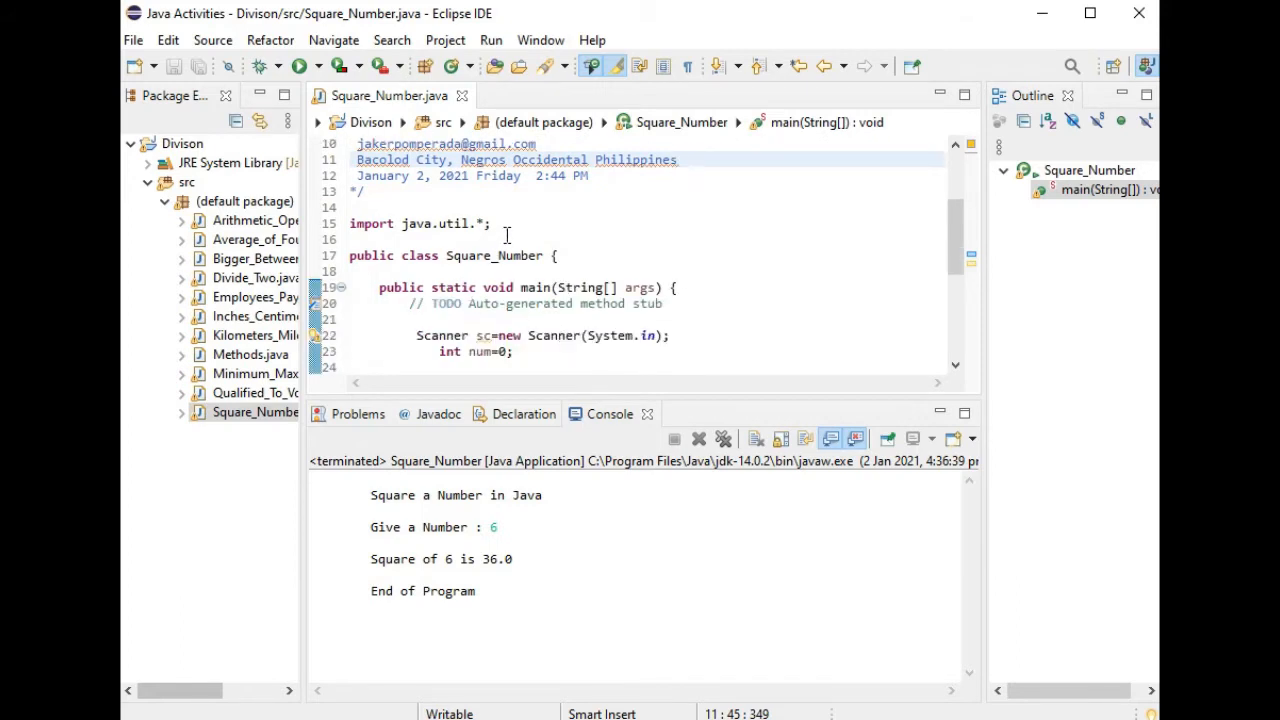
{"action": "triple_click", "coordinate": [418, 224]}
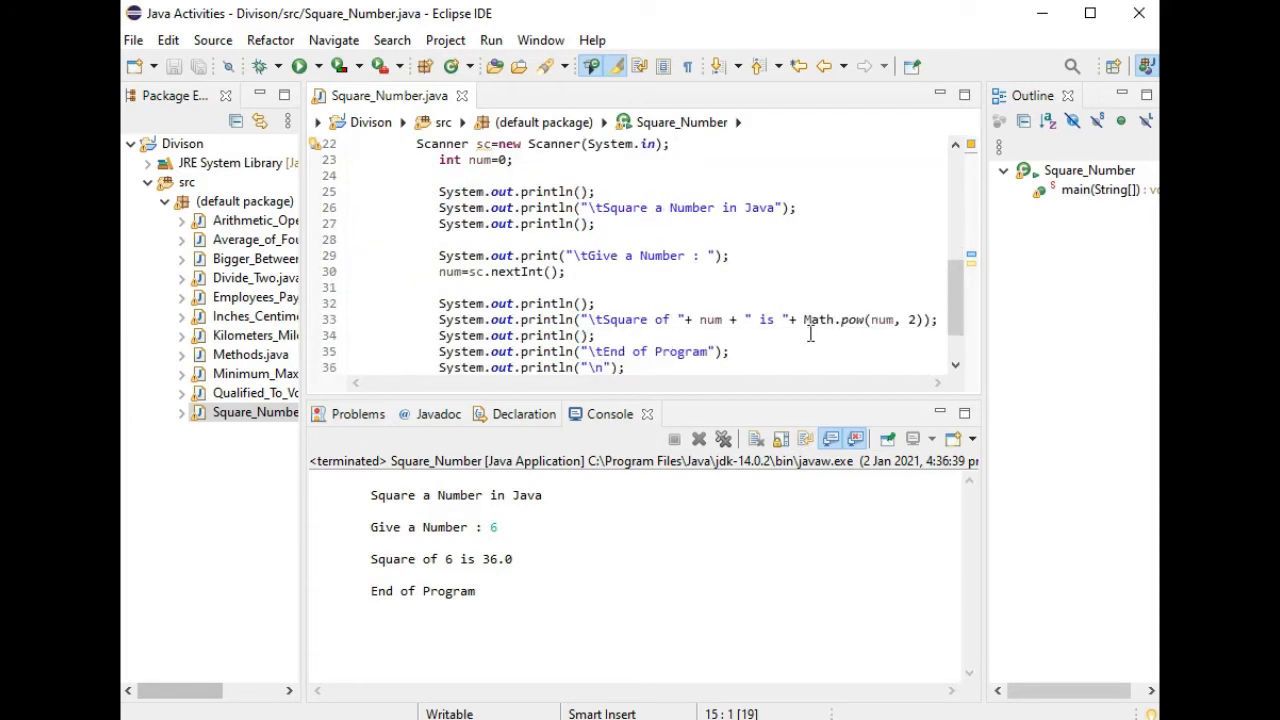
{"action": "double_click", "coordinate": [832, 320]}
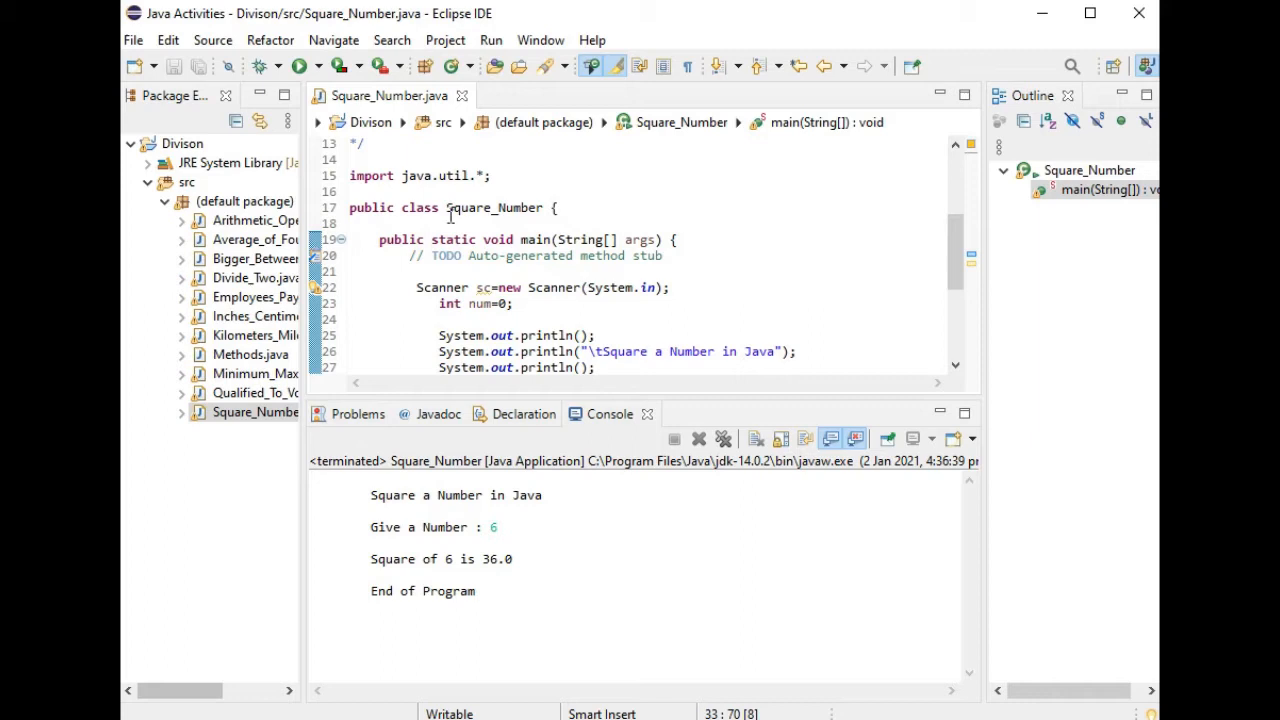
{"action": "scroll", "scroll_direction": "down", "scroll_amount": 3}
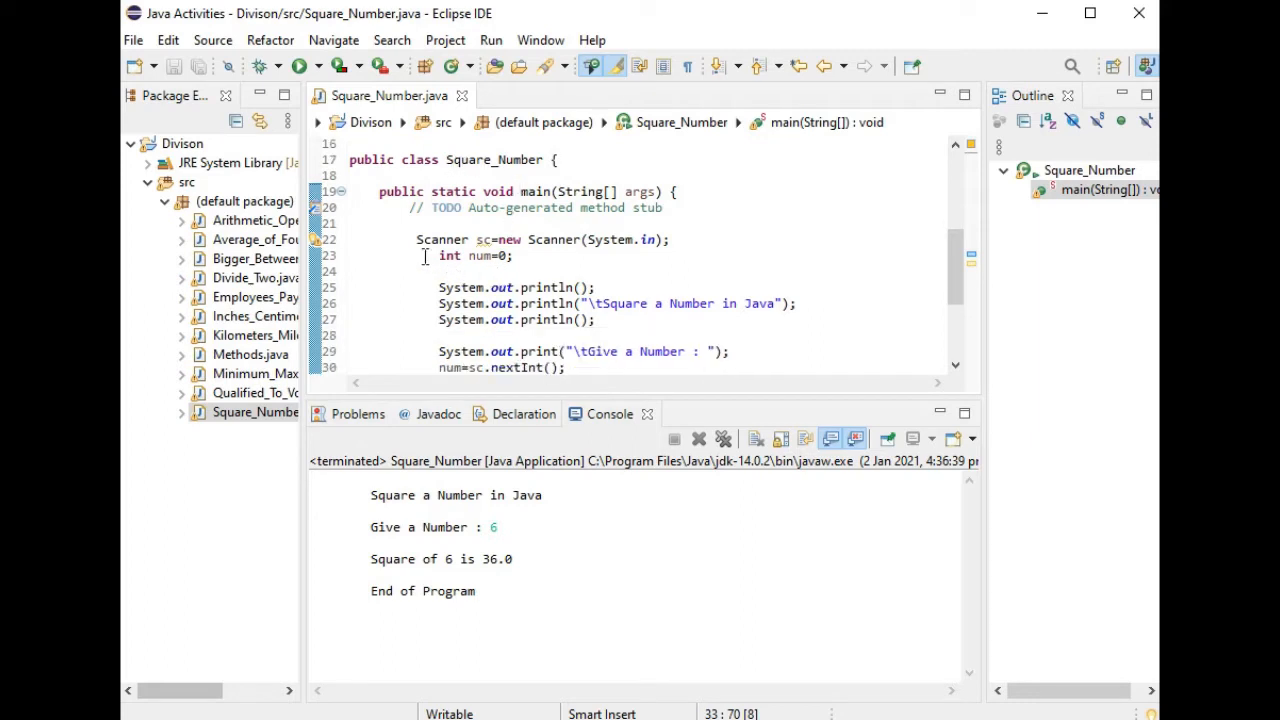
{"action": "left_click", "coordinate": [412, 240]}
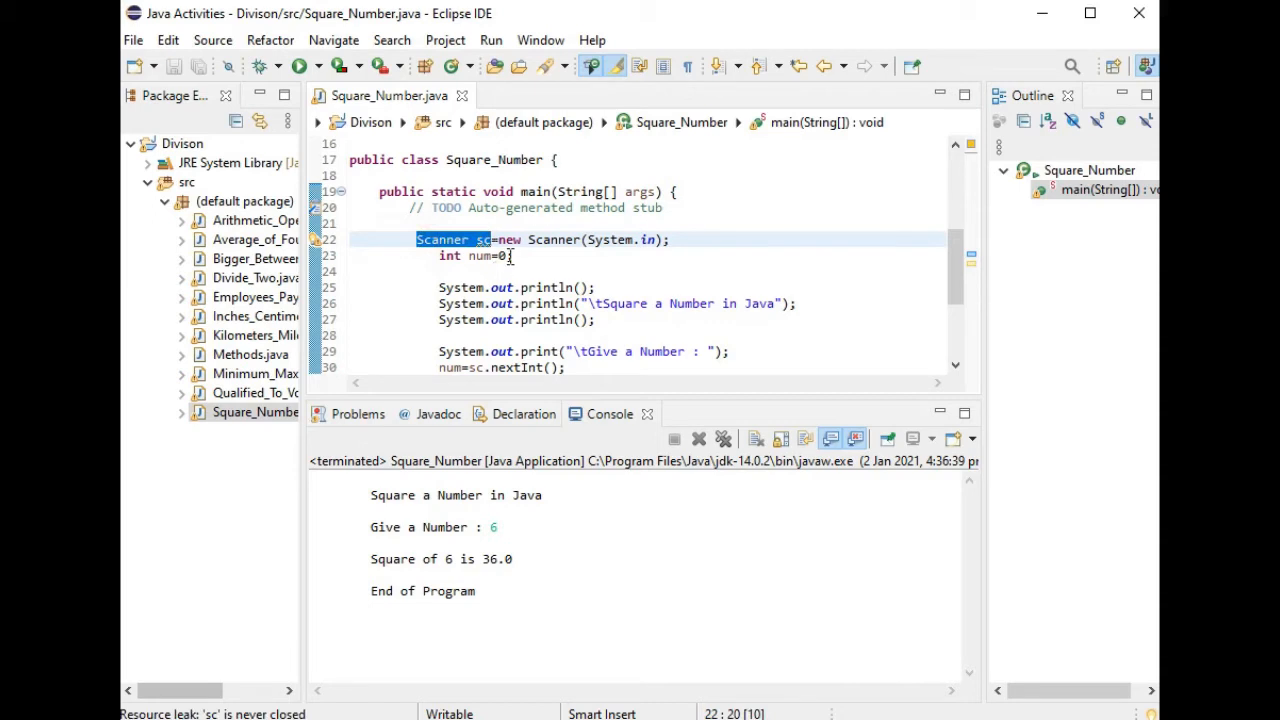
{"action": "scroll", "scroll_direction": "down", "scroll_amount": 3}
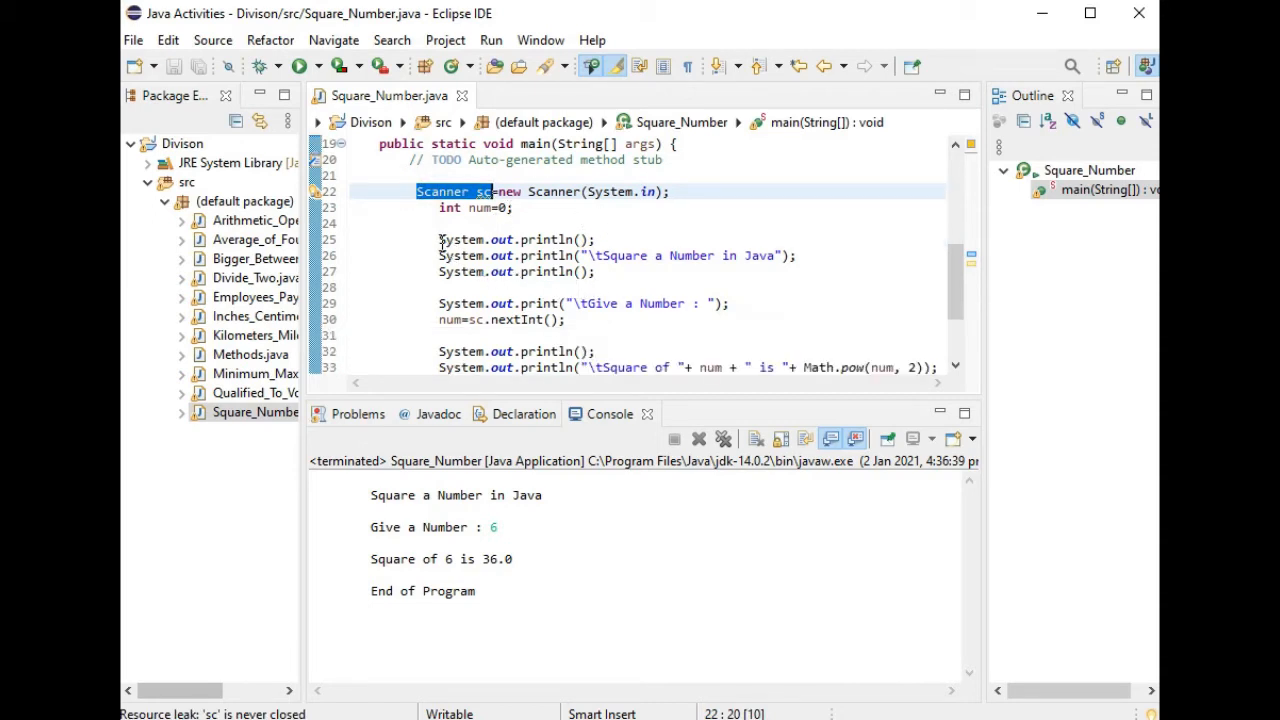
{"action": "left_click_drag", "start_coordinate": [438, 240], "coordinate": [596, 272]}
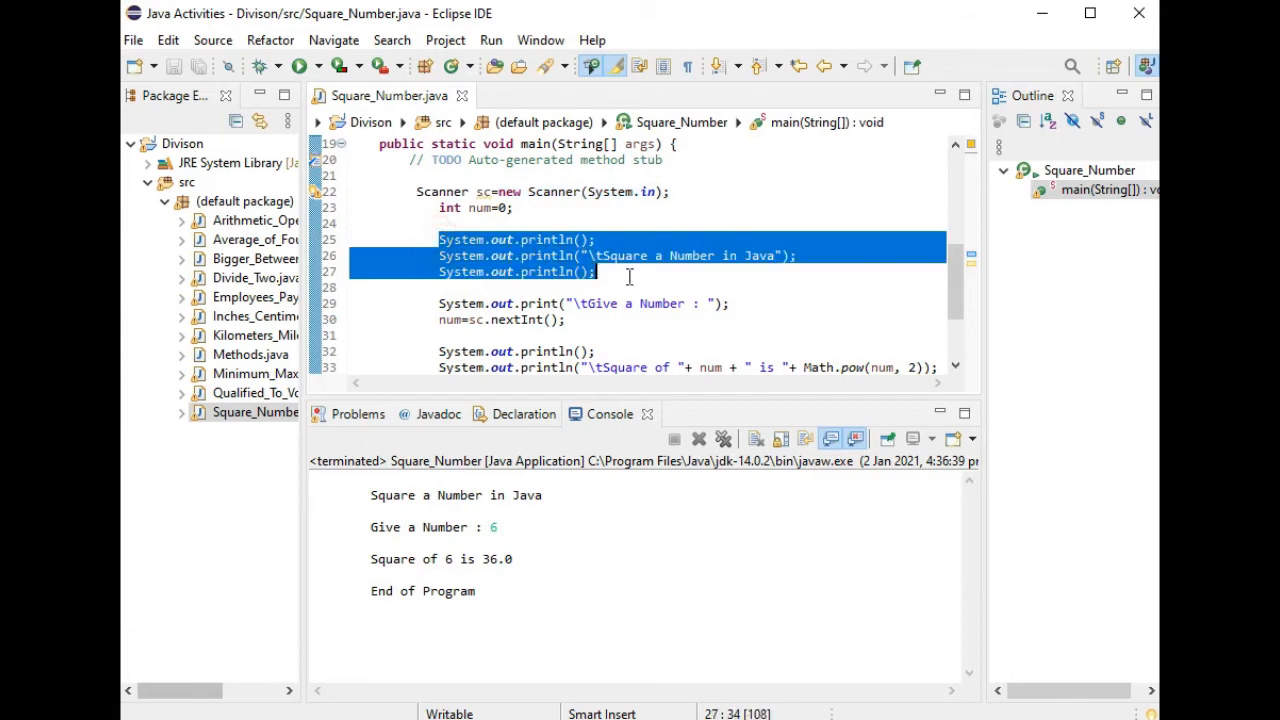
{"action": "mouse_move", "coordinate": [708, 304]}
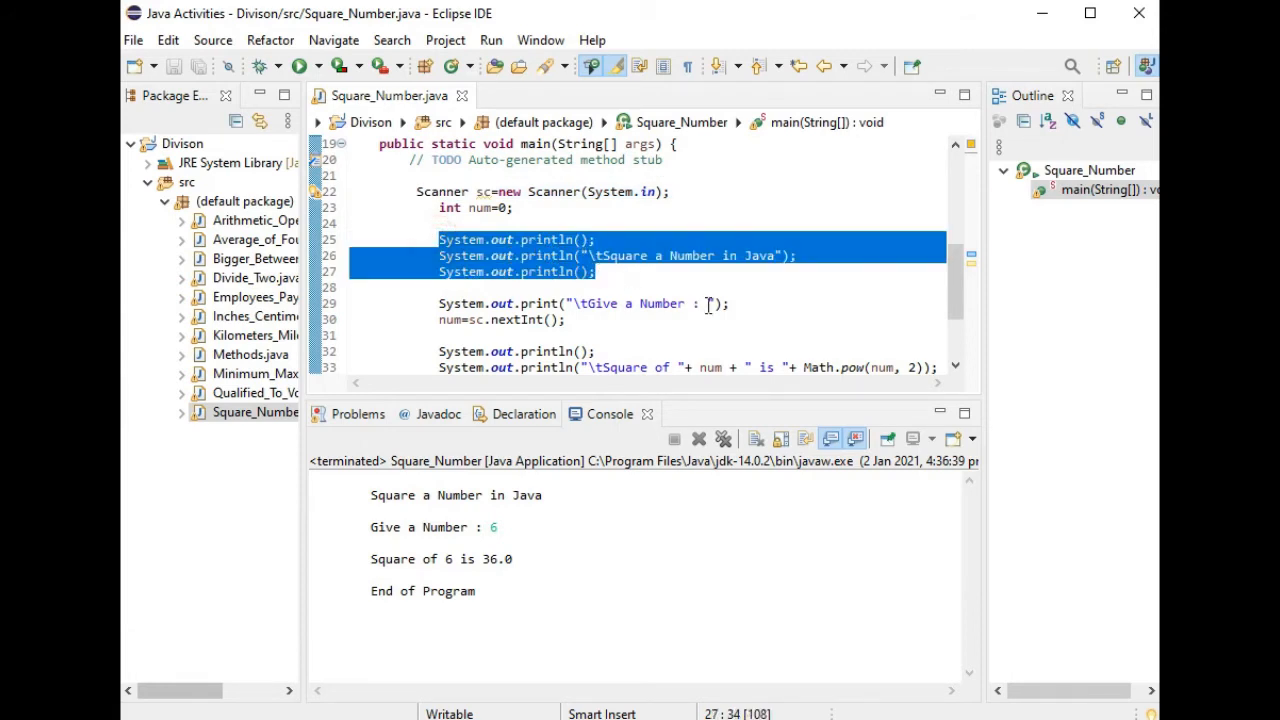
{"action": "scroll", "scroll_direction": "down", "scroll_amount": 3}
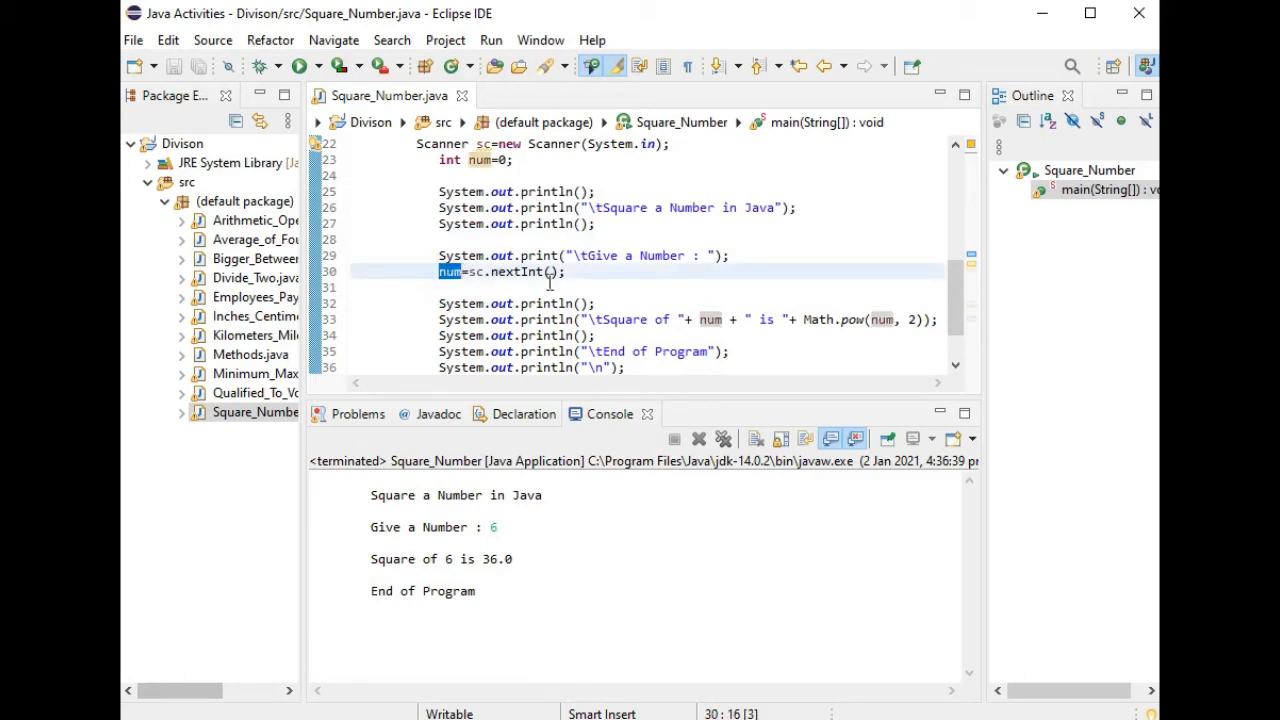
{"action": "double_click", "coordinate": [518, 272]}
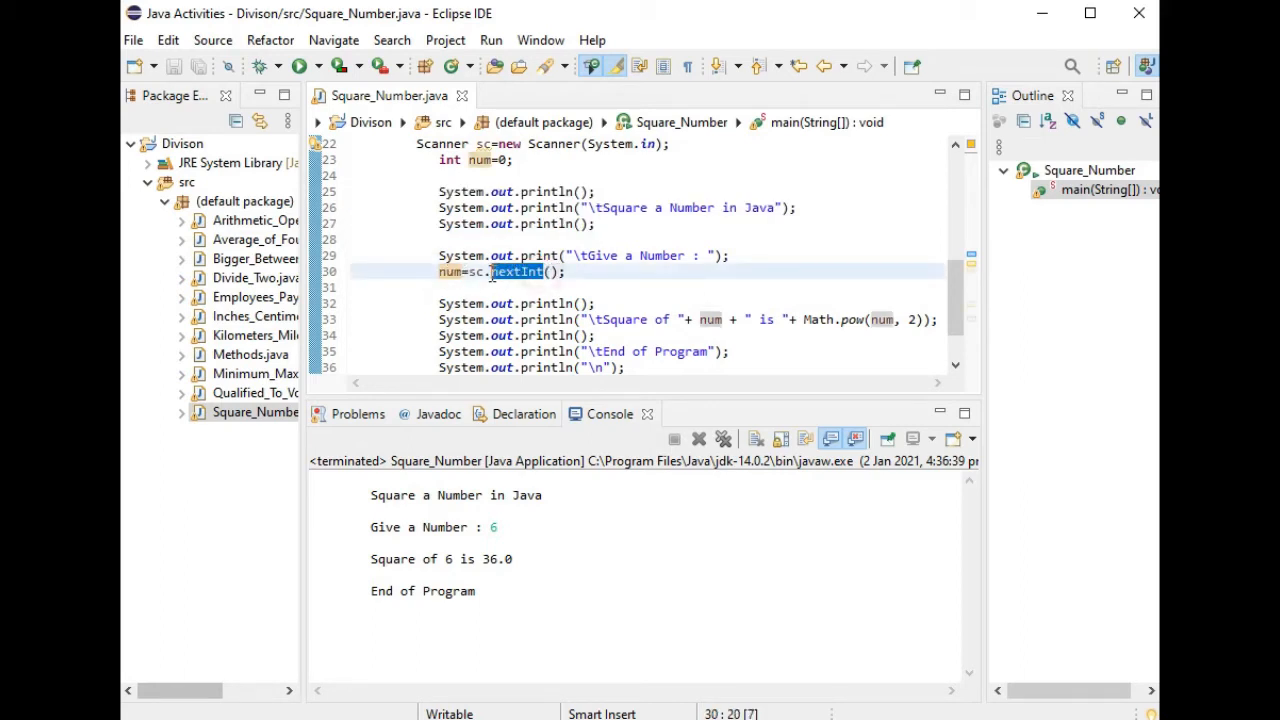
{"action": "scroll", "scroll_direction": "down", "scroll_amount": 3}
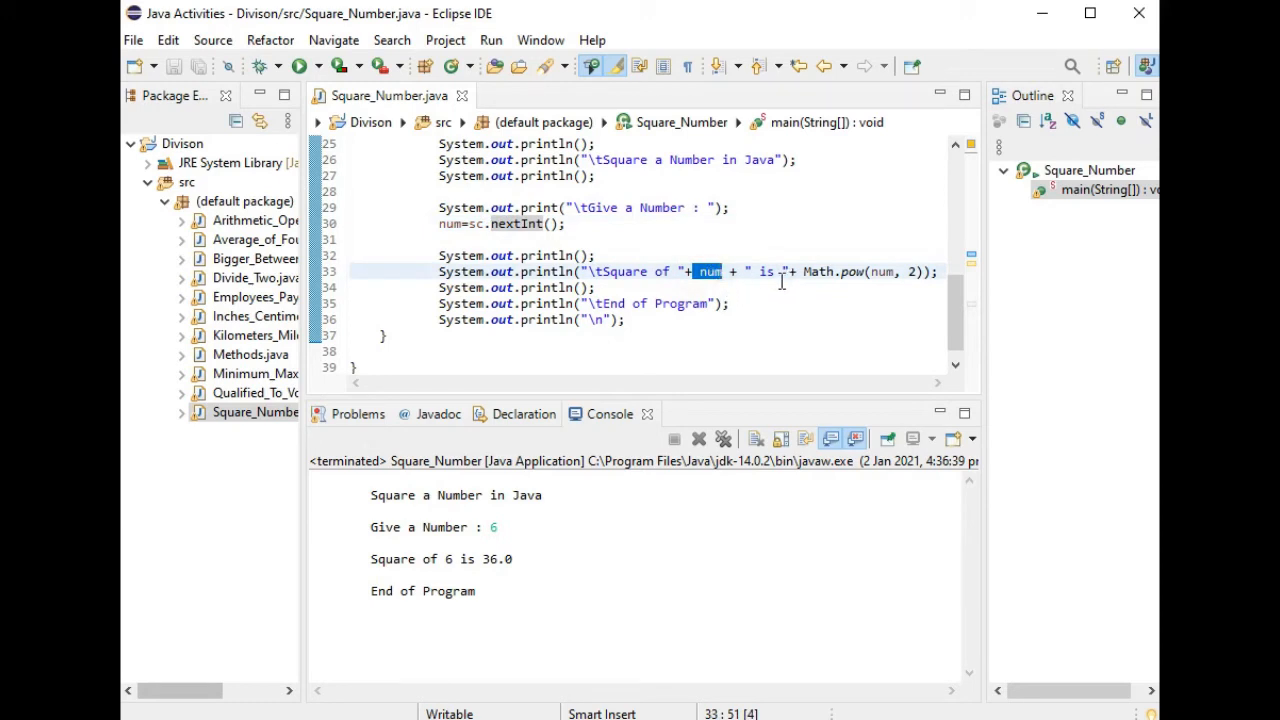
{"action": "mouse_move", "coordinate": [860, 278]}
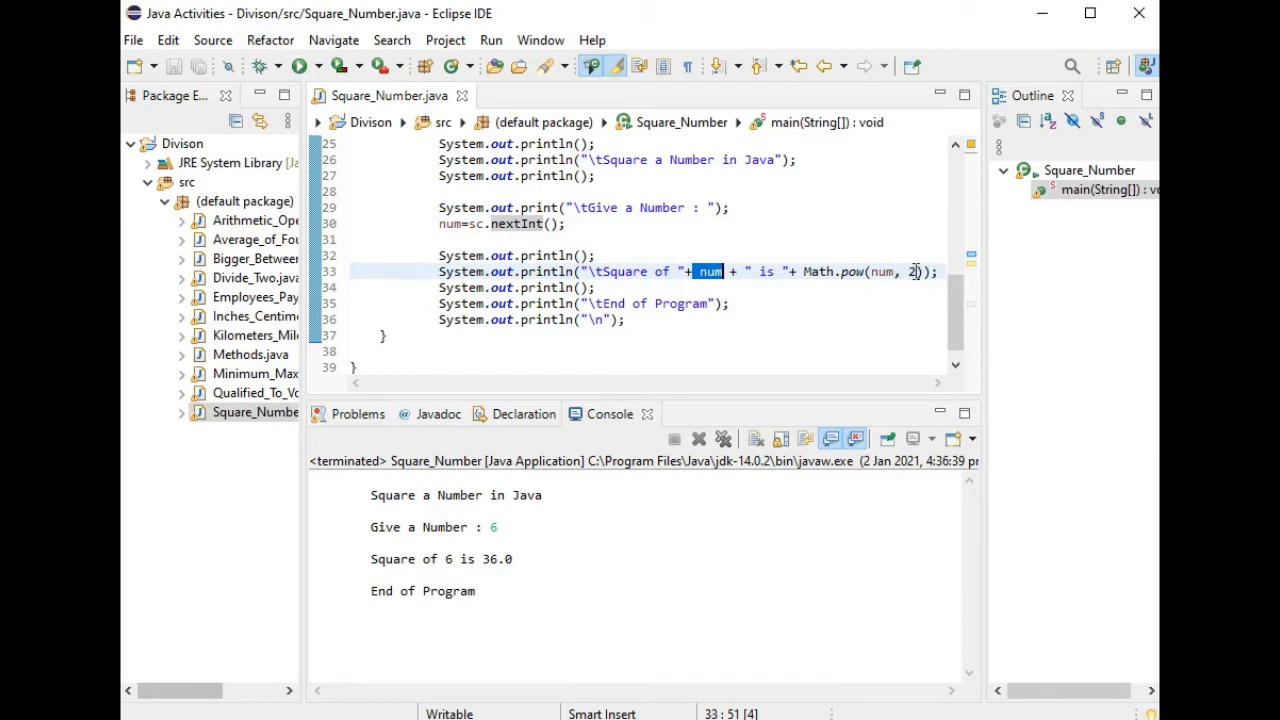
{"action": "left_click", "coordinate": [912, 272]}
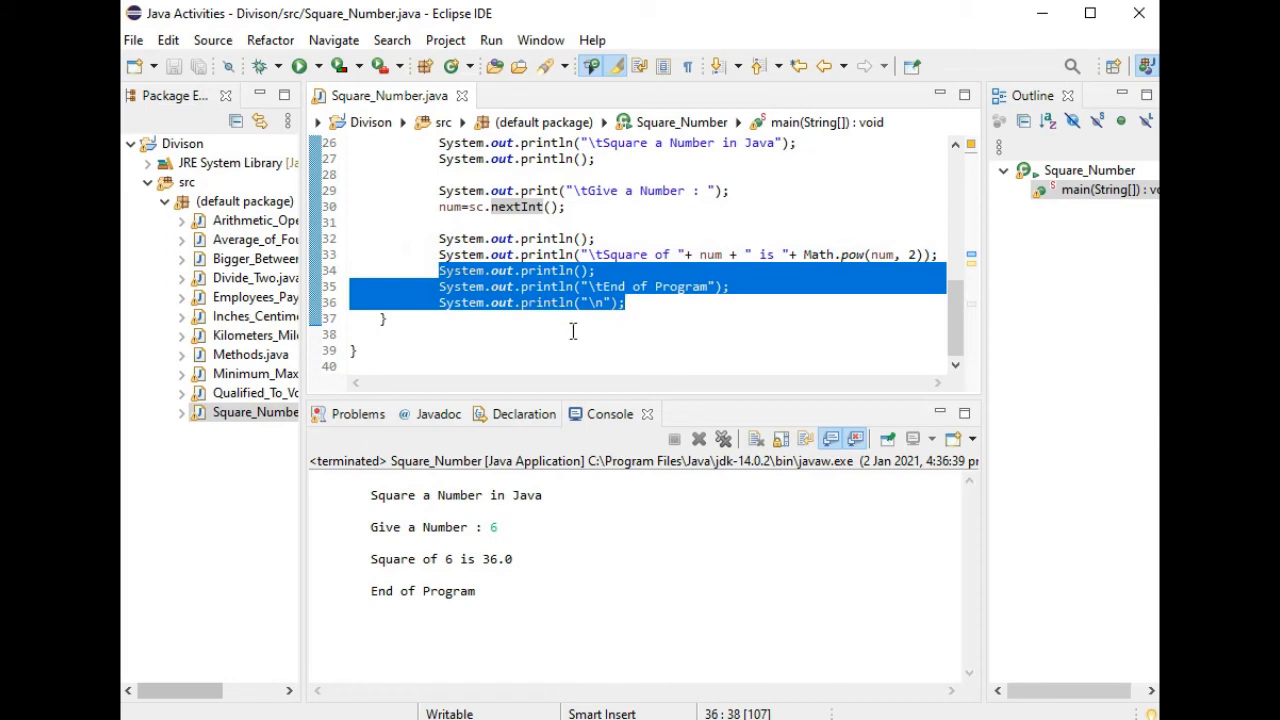
{"action": "mouse_move", "coordinate": [394, 364]}
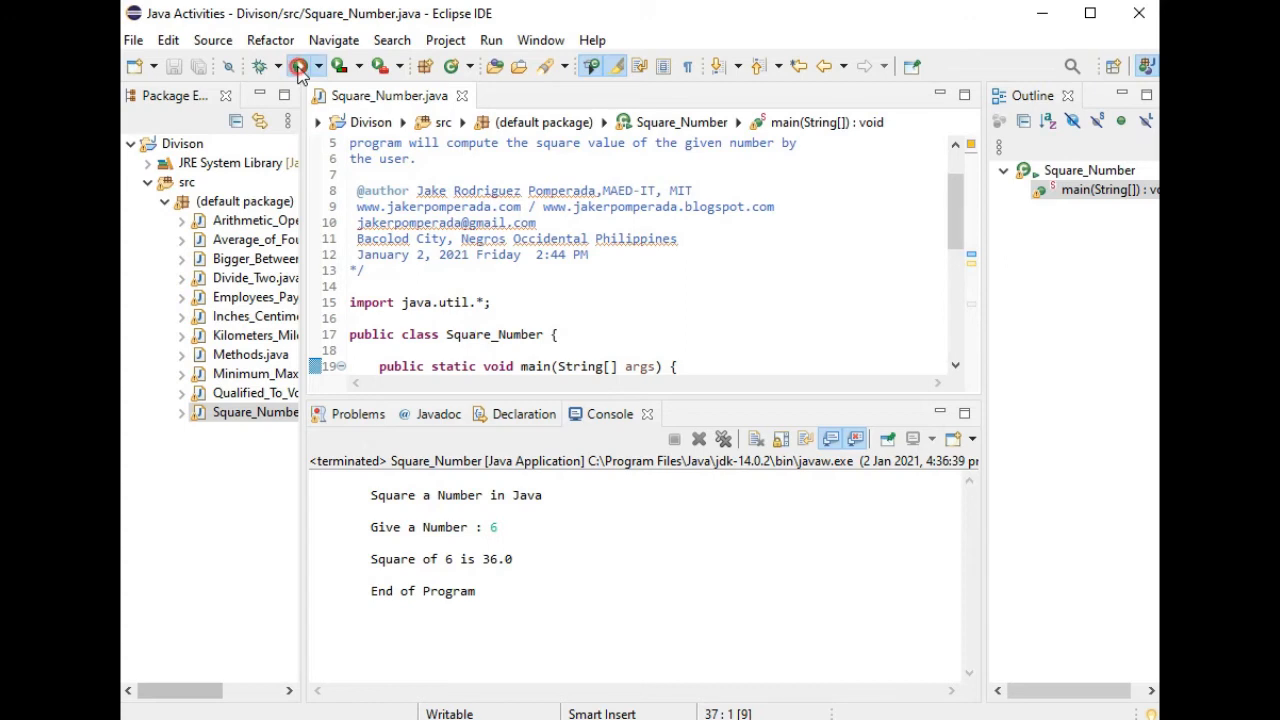
Step: Run Square_Number three times with inputs 7, 8 and 10, giving 49.0, 64.0 and 100.0
{"action": "left_click", "coordinate": [296, 64]}
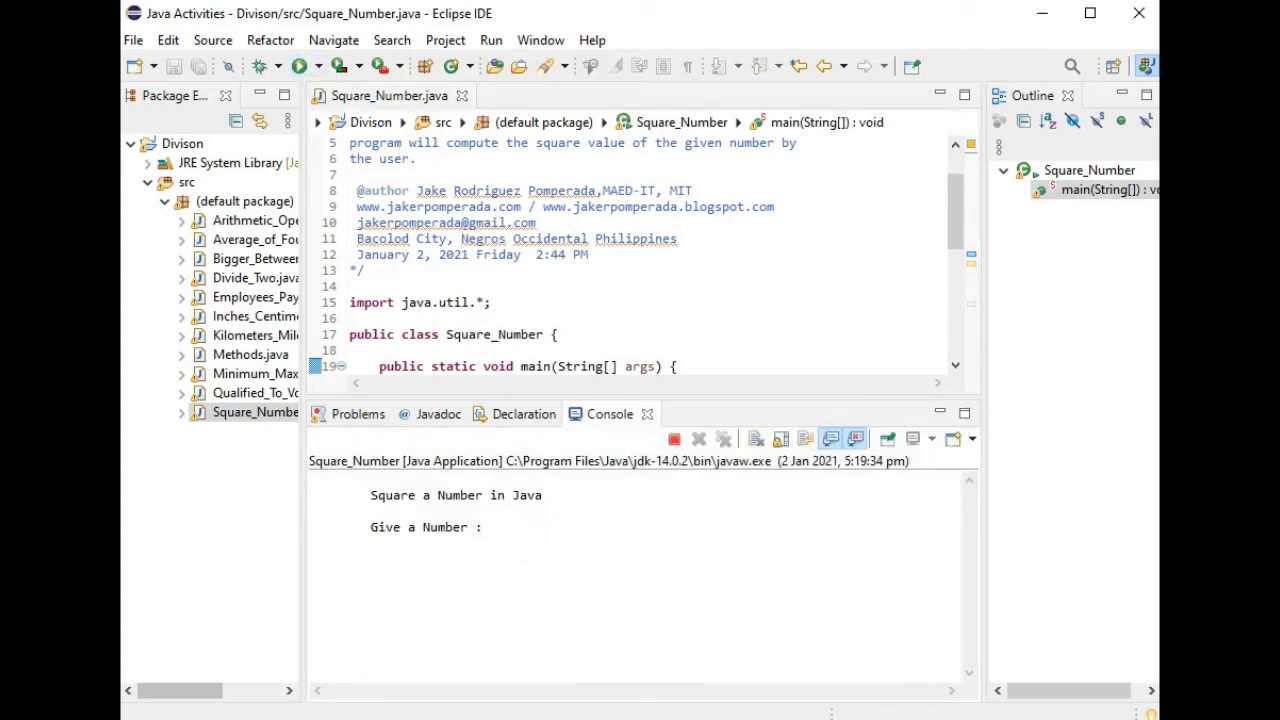
{"action": "type", "text": "7"}
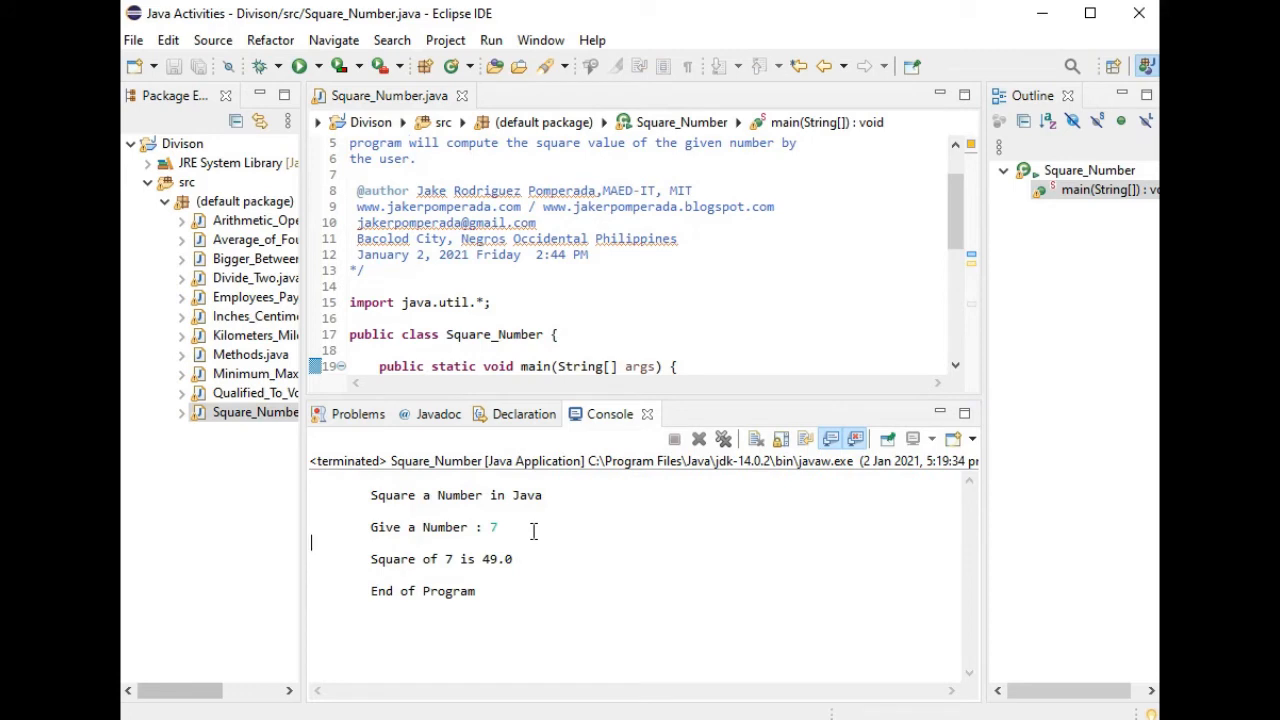
{"action": "mouse_move", "coordinate": [504, 584]}
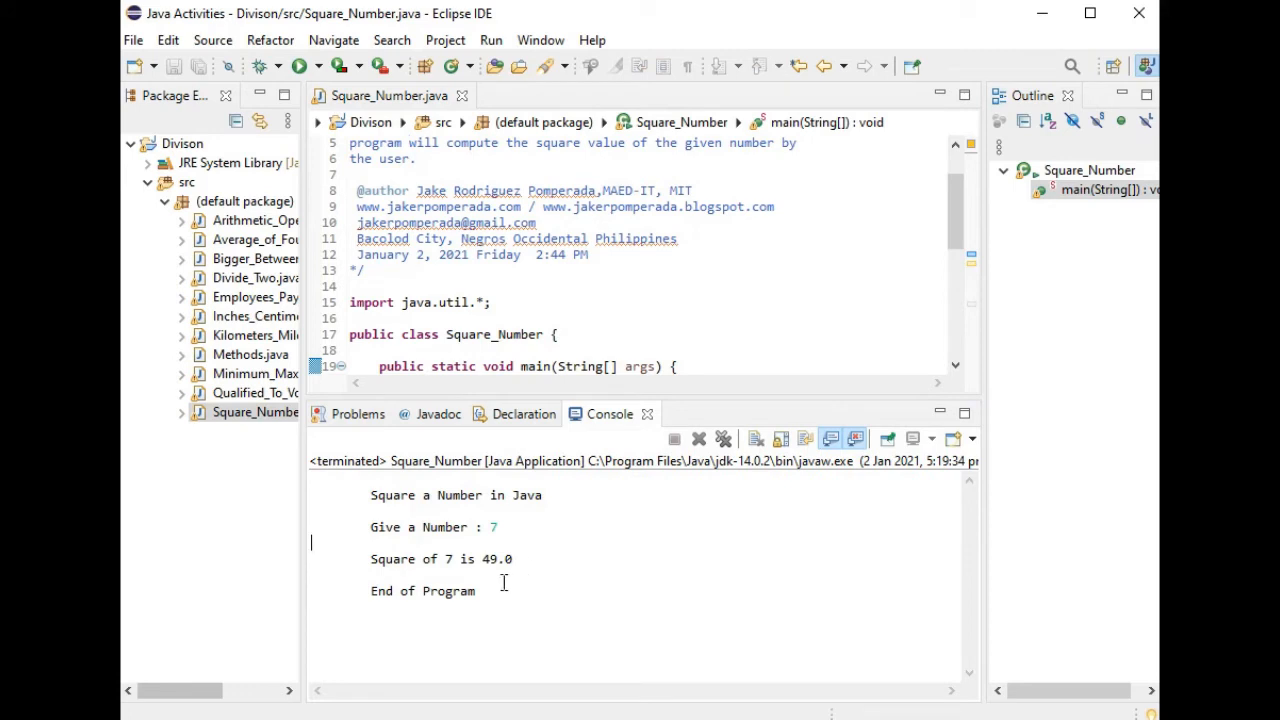
{"action": "scroll", "scroll_direction": "down", "scroll_amount": 3}
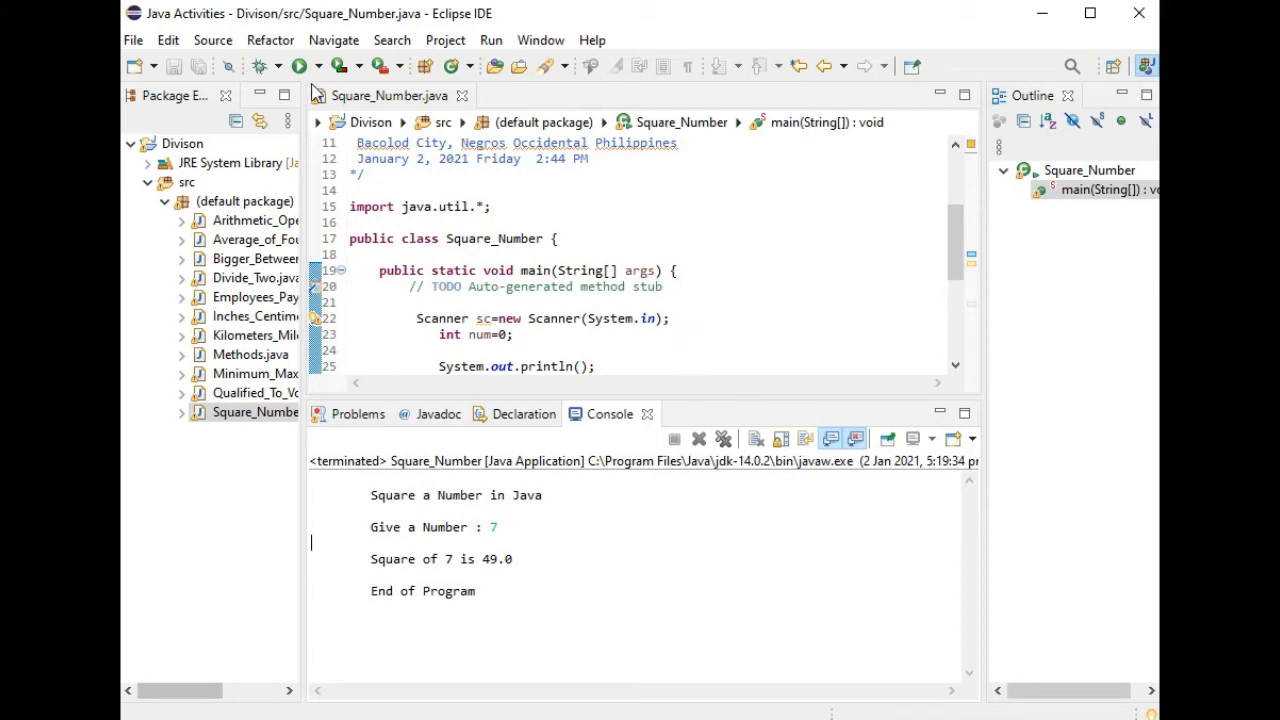
{"action": "left_click", "coordinate": [294, 64]}
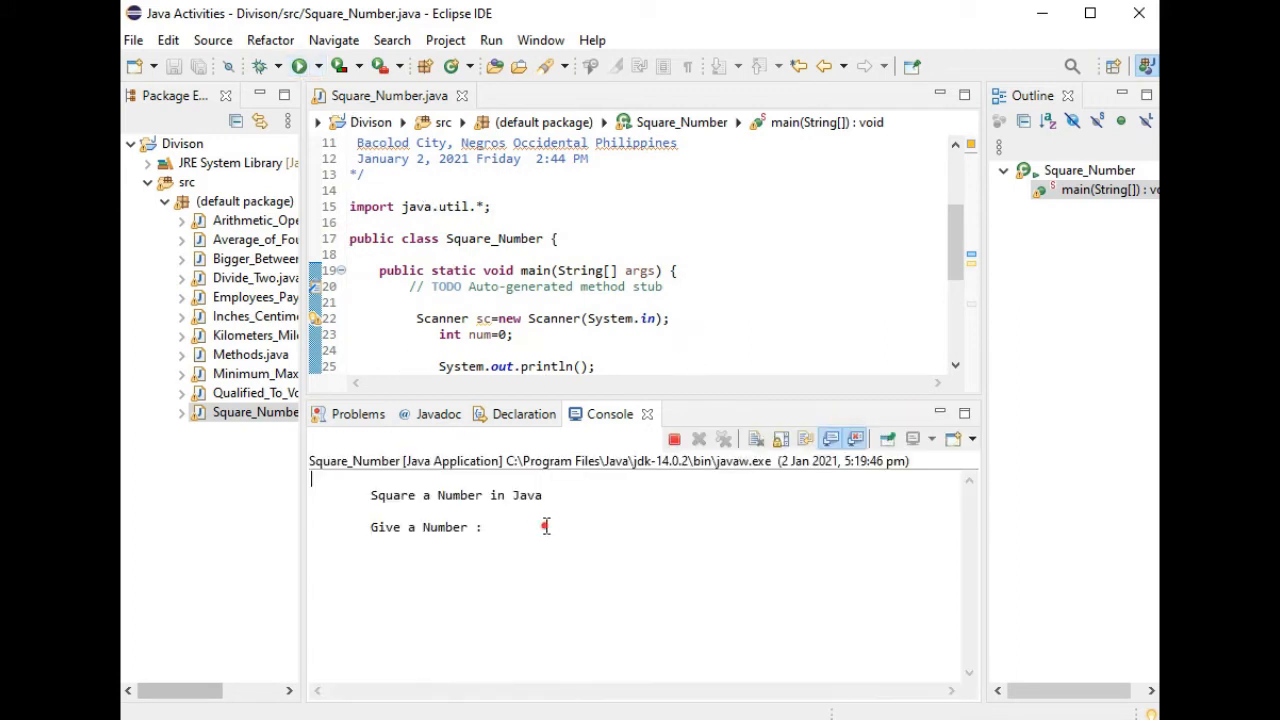
{"action": "type", "text": "8"}
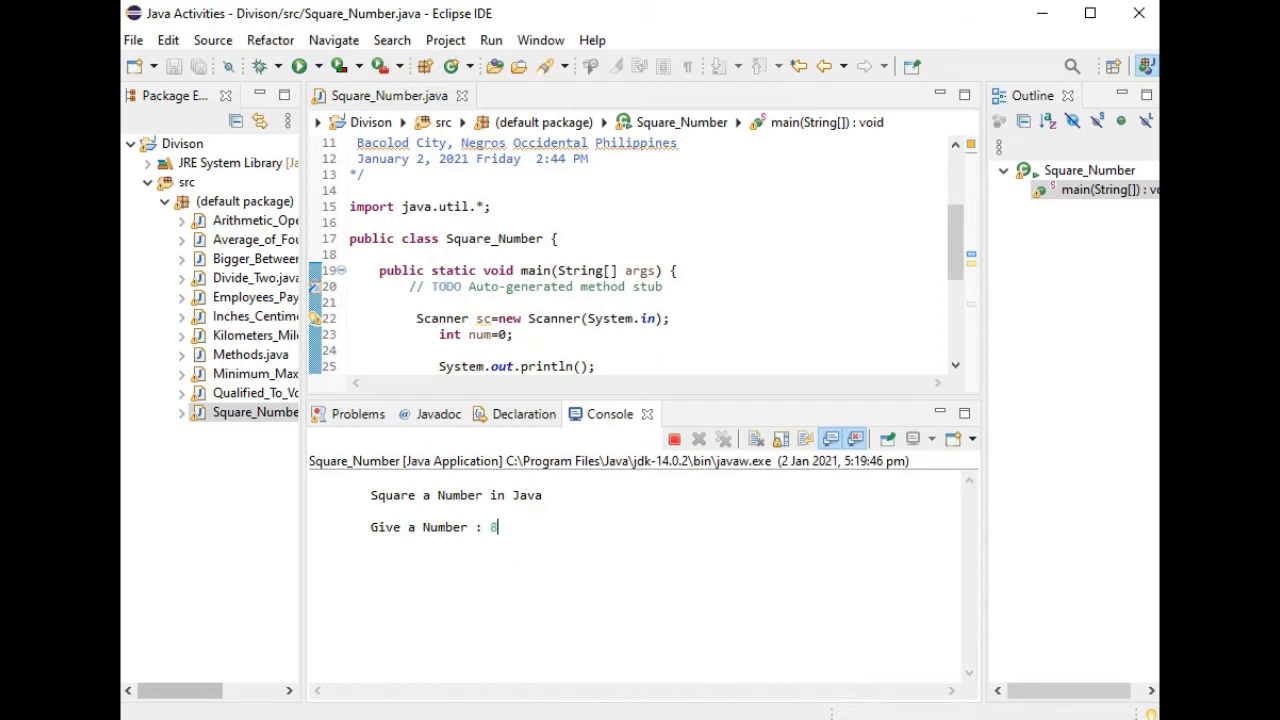
{"action": "key", "text": "Enter"}
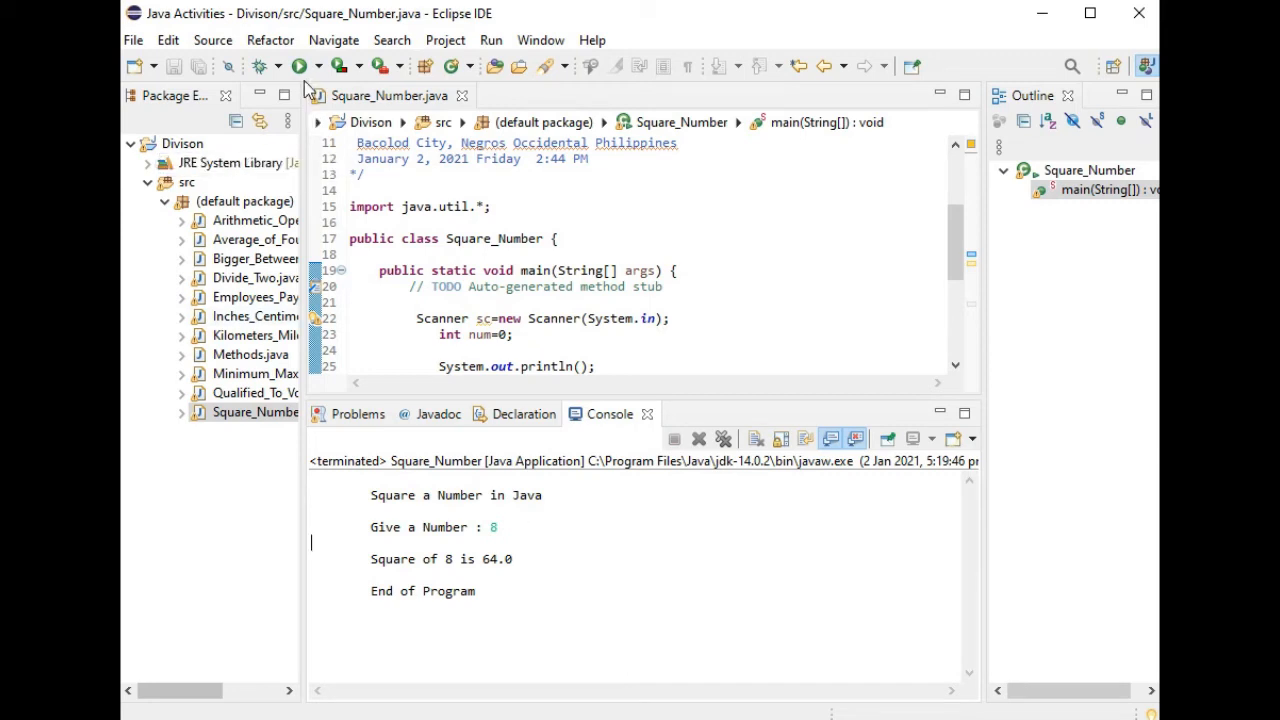
{"action": "left_click", "coordinate": [296, 66]}
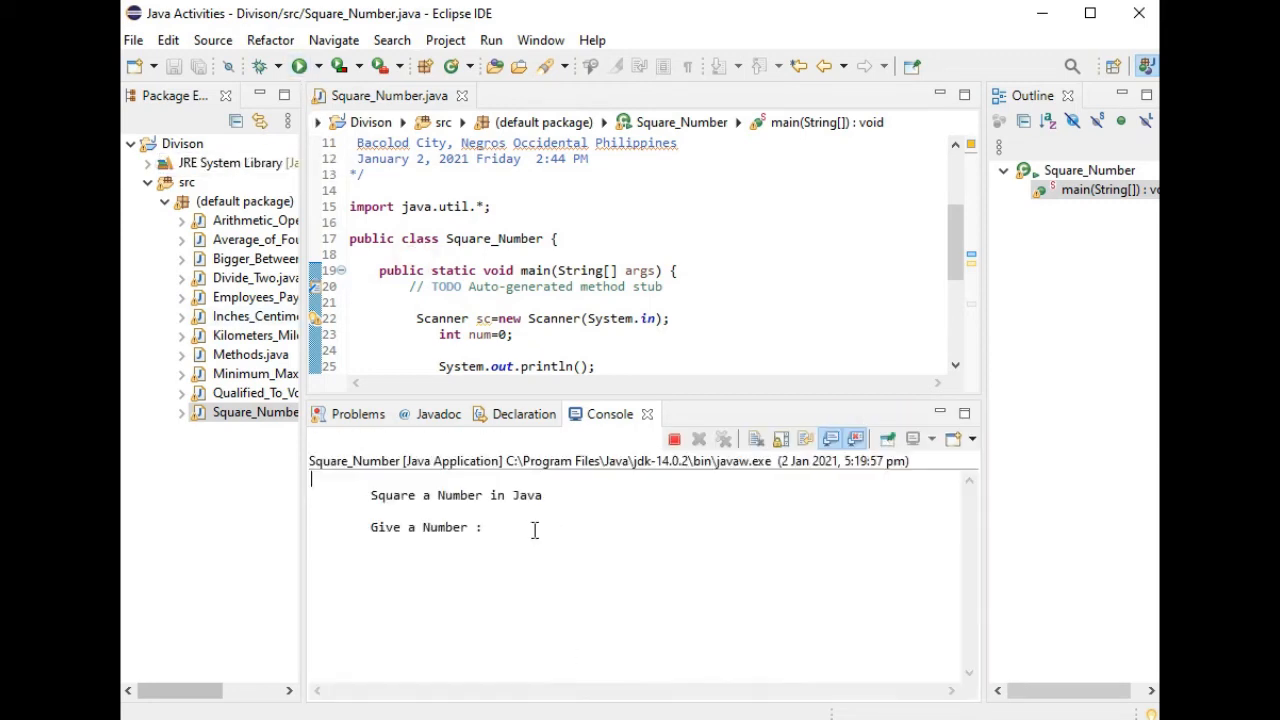
{"action": "type", "text": "10"}
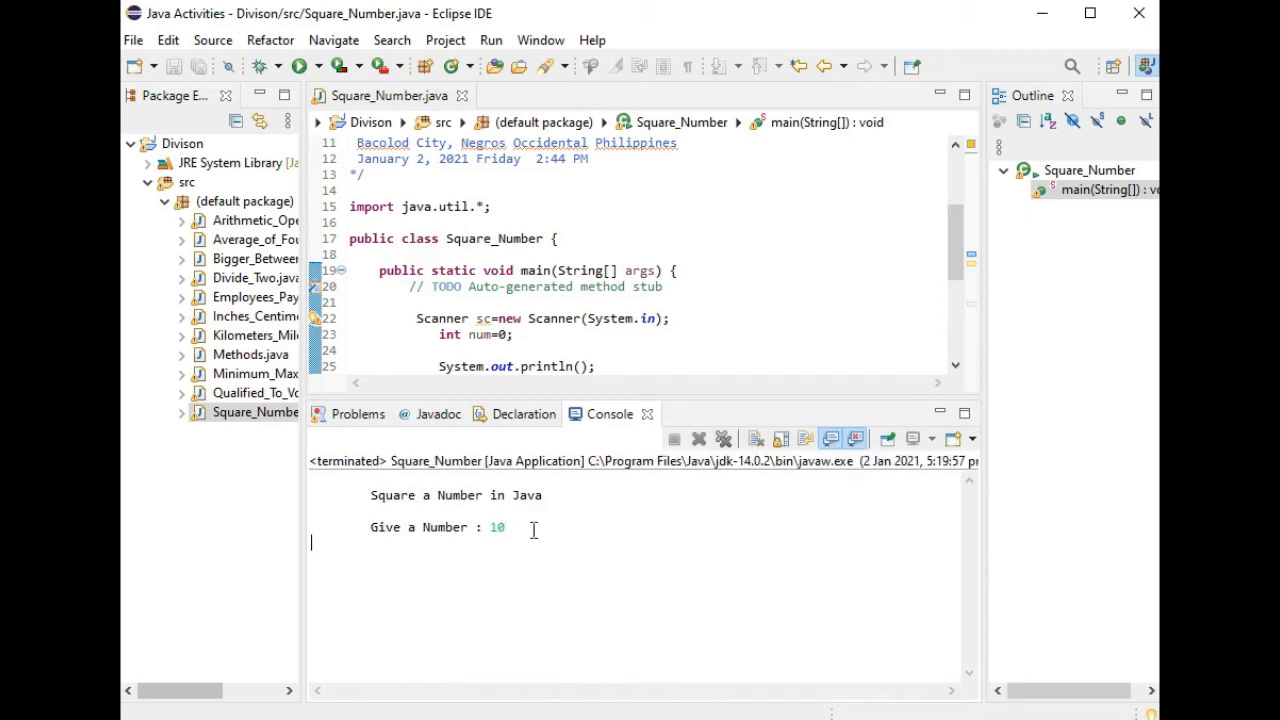
{"action": "key", "text": "Enter"}
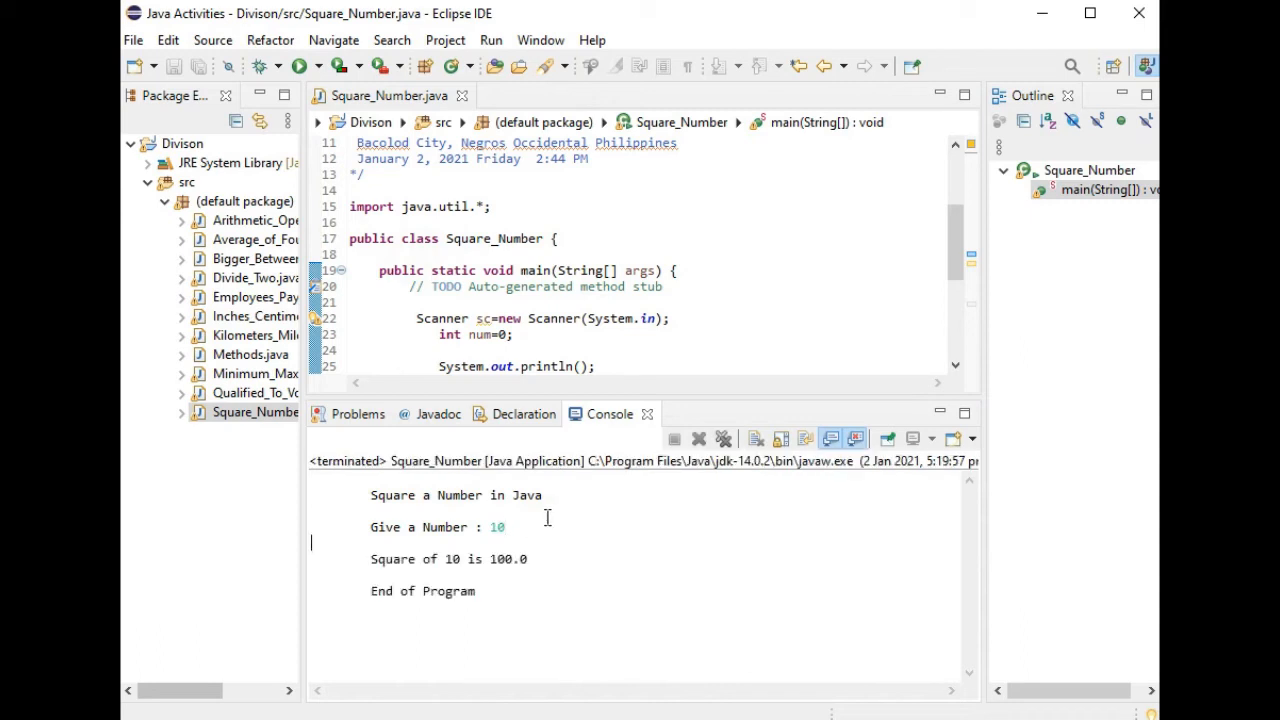
{"action": "mouse_move", "coordinate": [812, 304]}
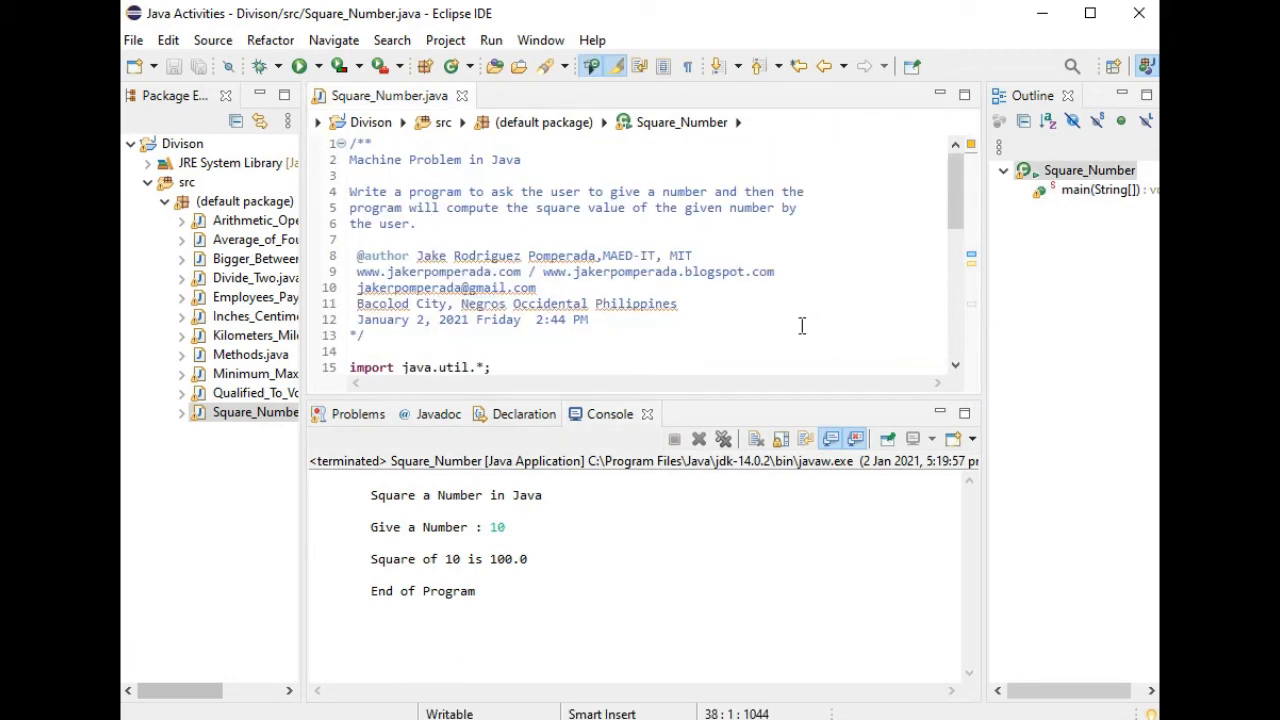
{"action": "mouse_move", "coordinate": [788, 340]}
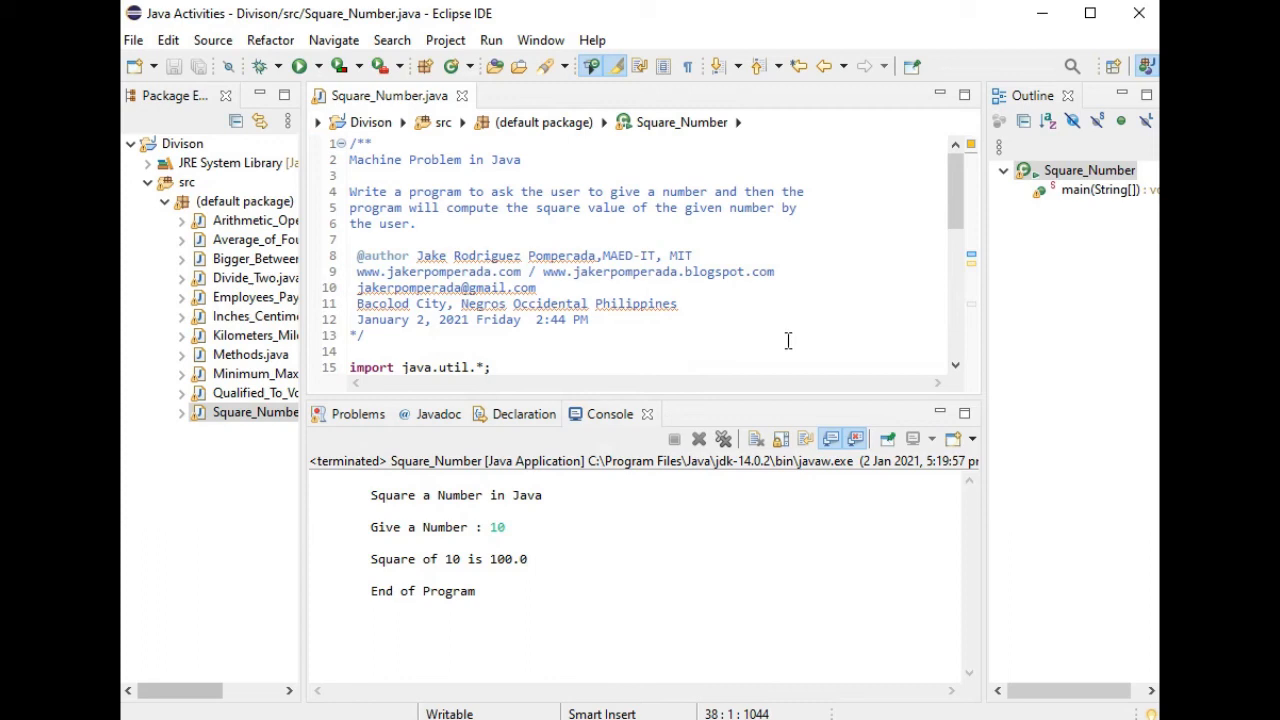
{"action": "scroll", "scroll_direction": "down", "scroll_amount": 3}
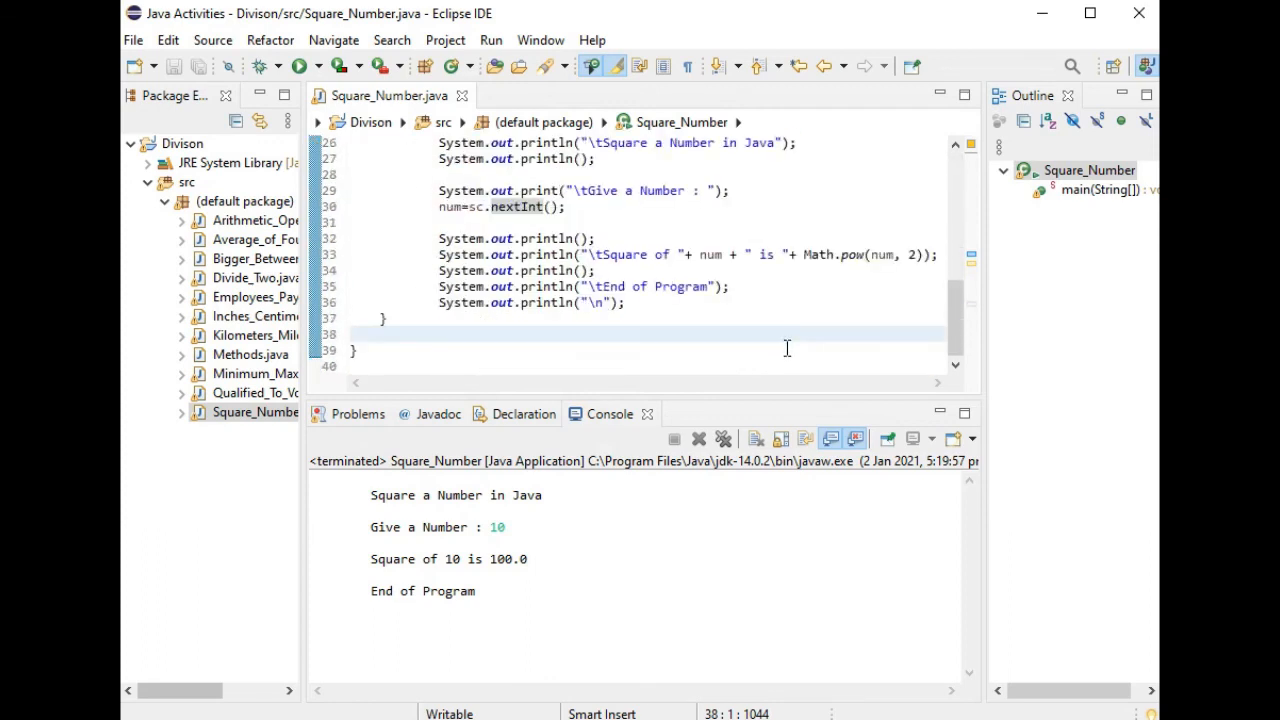
{"action": "mouse_move", "coordinate": [784, 358]}
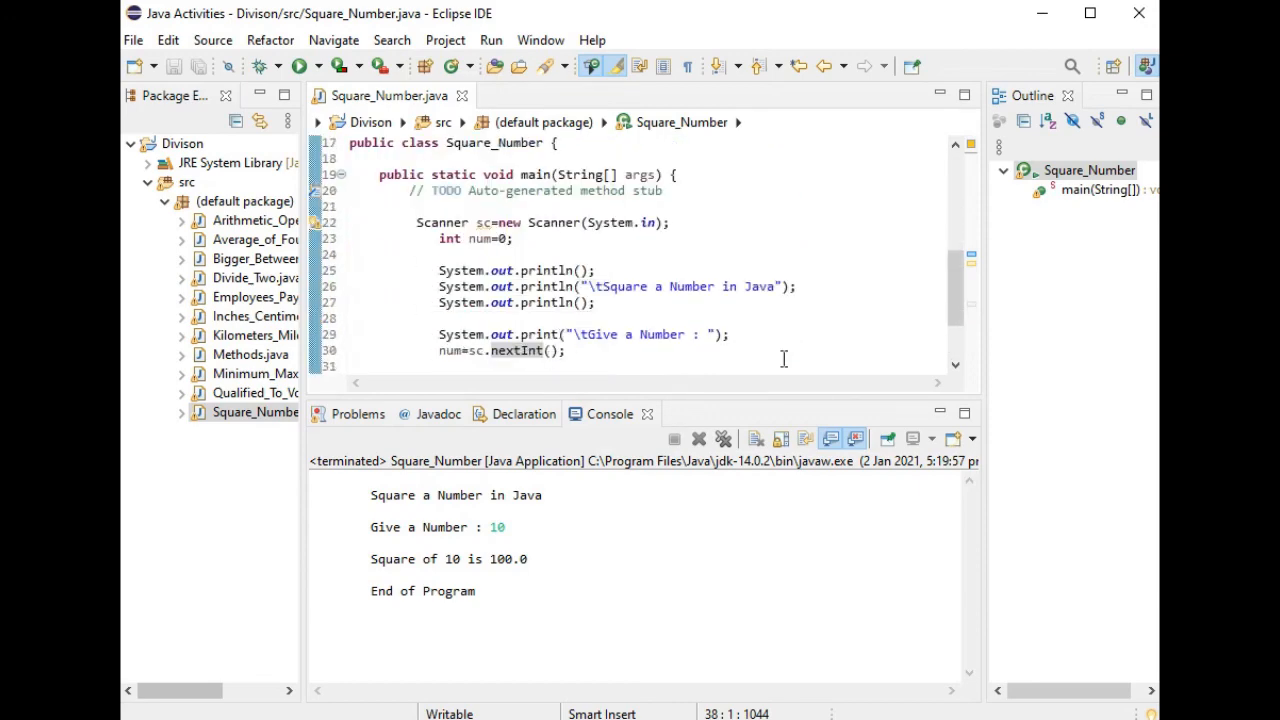
{"action": "scroll", "scroll_direction": "down", "scroll_amount": 3}
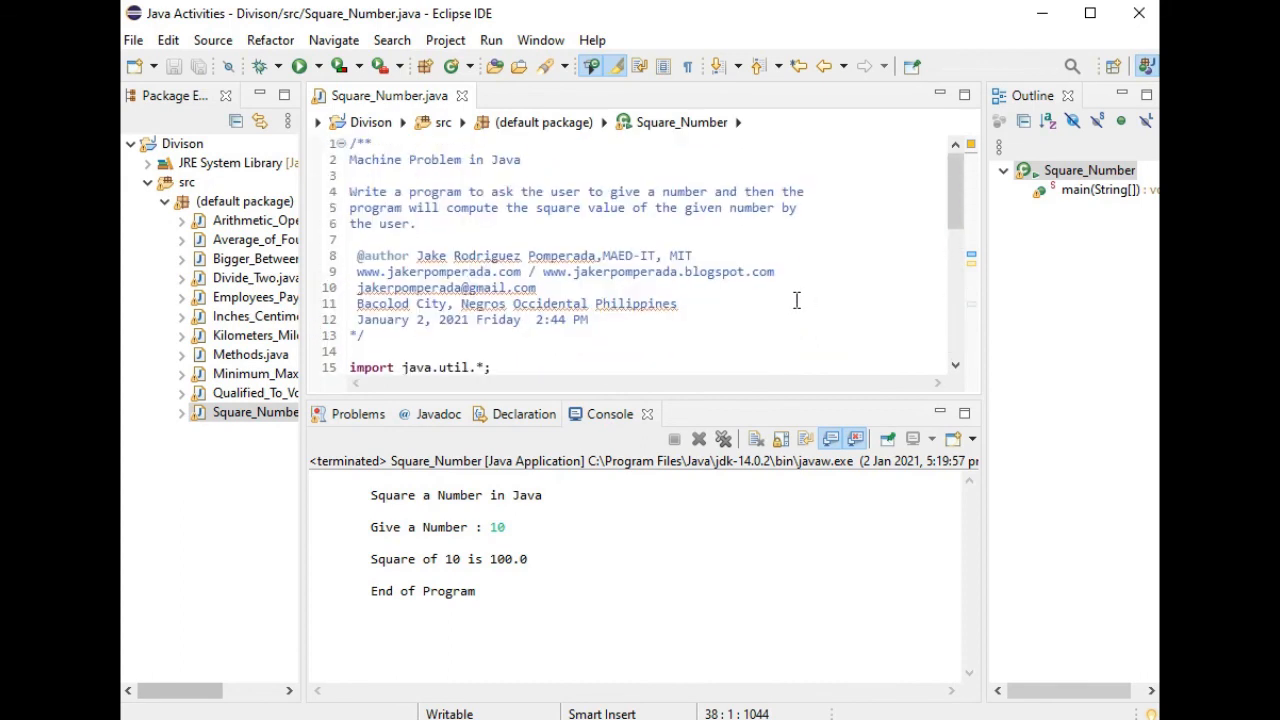
{"action": "scroll", "scroll_direction": "down", "scroll_amount": 3}
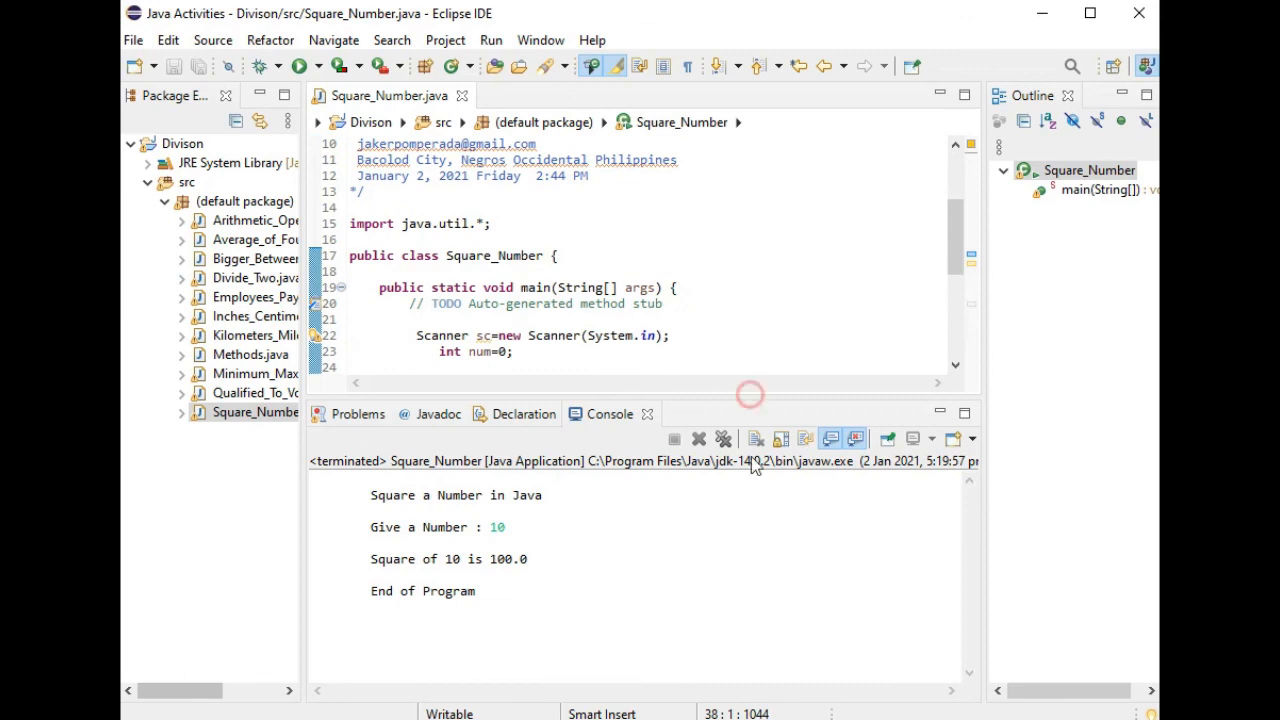